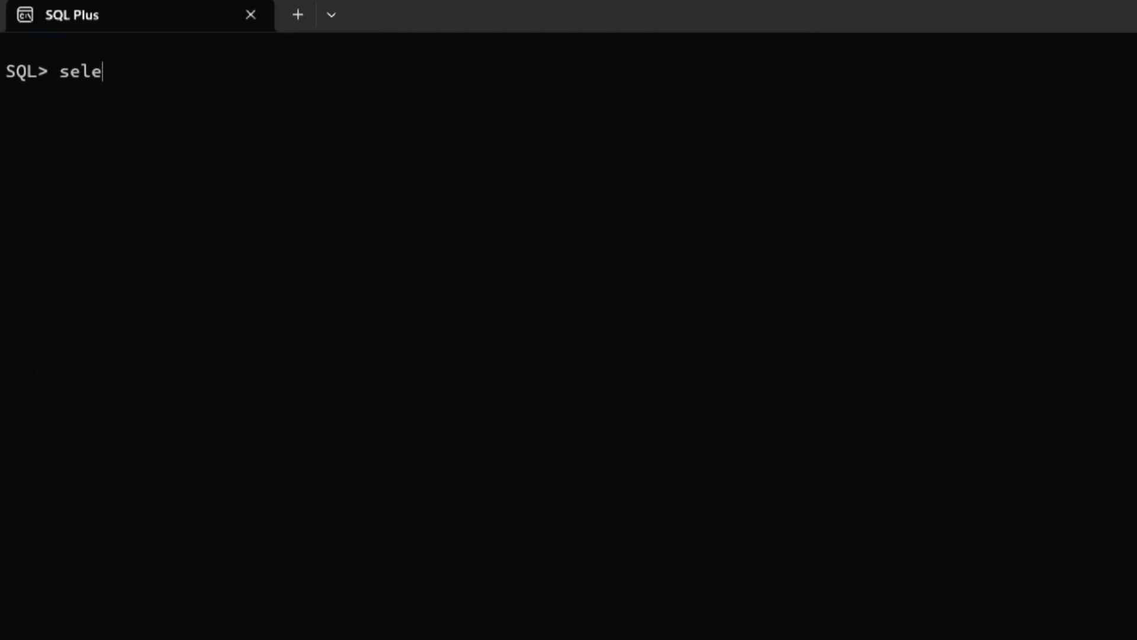
- Query all rows of the student table with select * from student;
text(ct *)
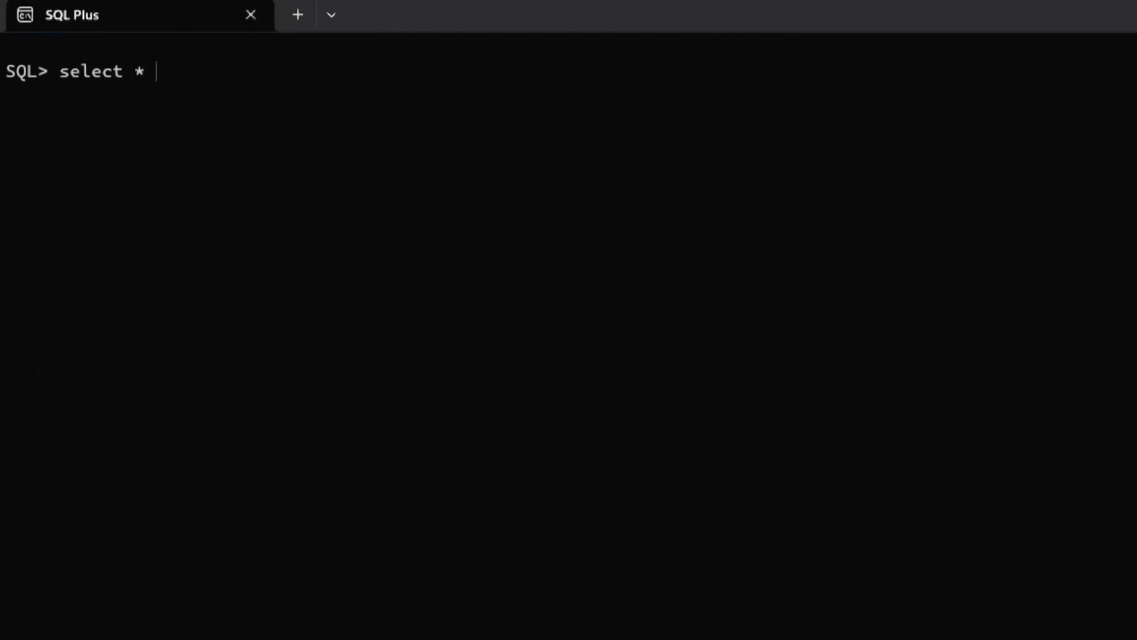
text(from stud)
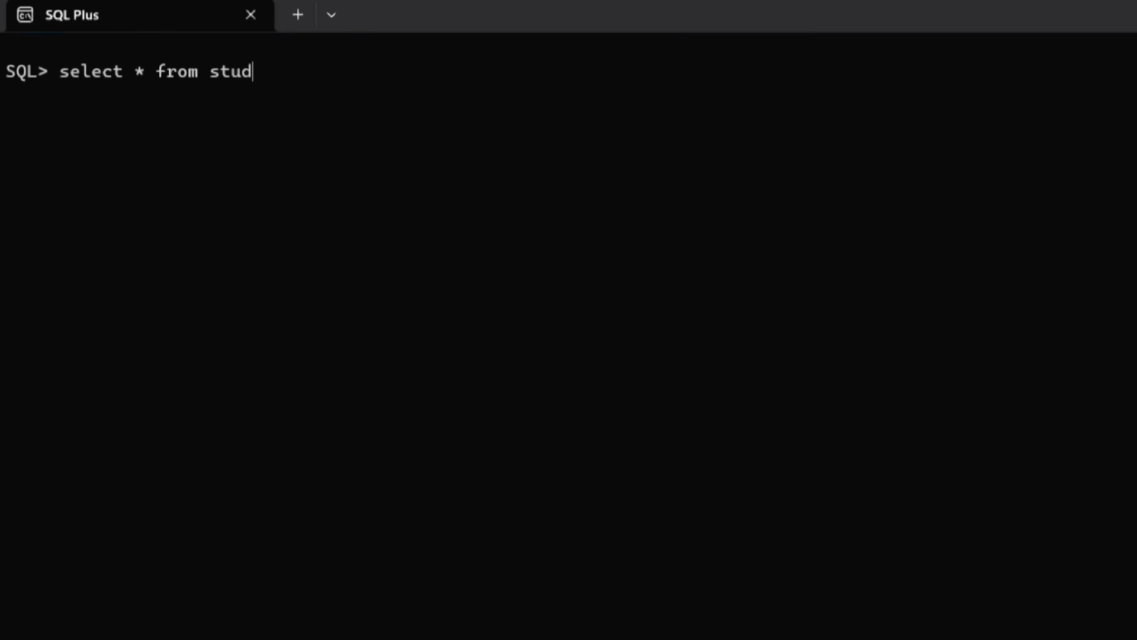
text(ent;)
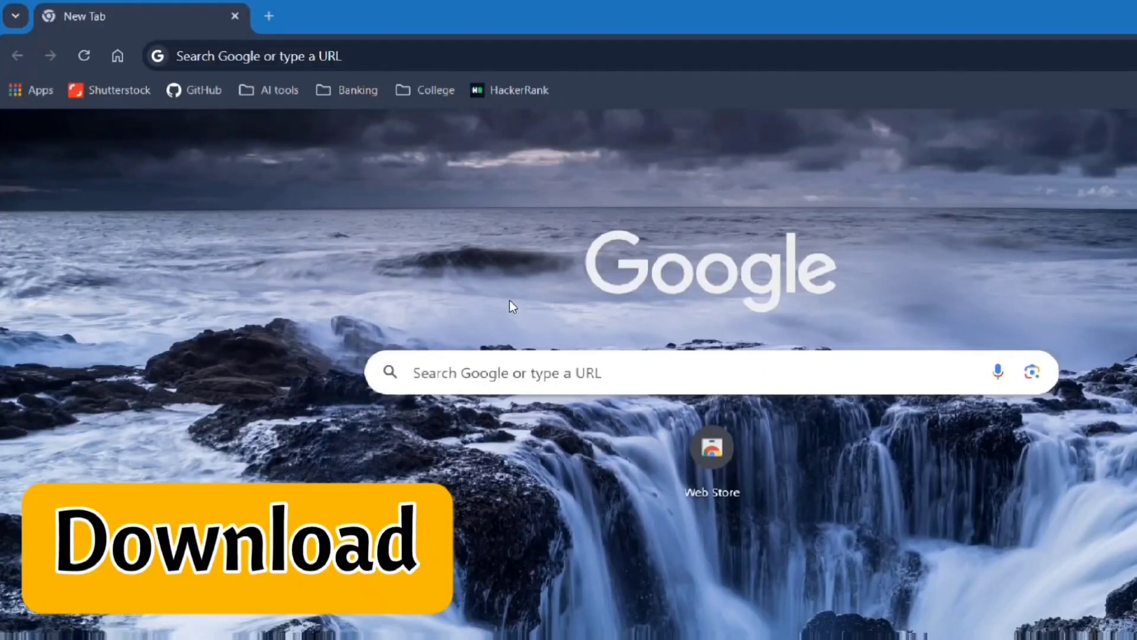
- Search Google for the Oracle XE downloads page and download 21c for Windows x64
click(508, 372)
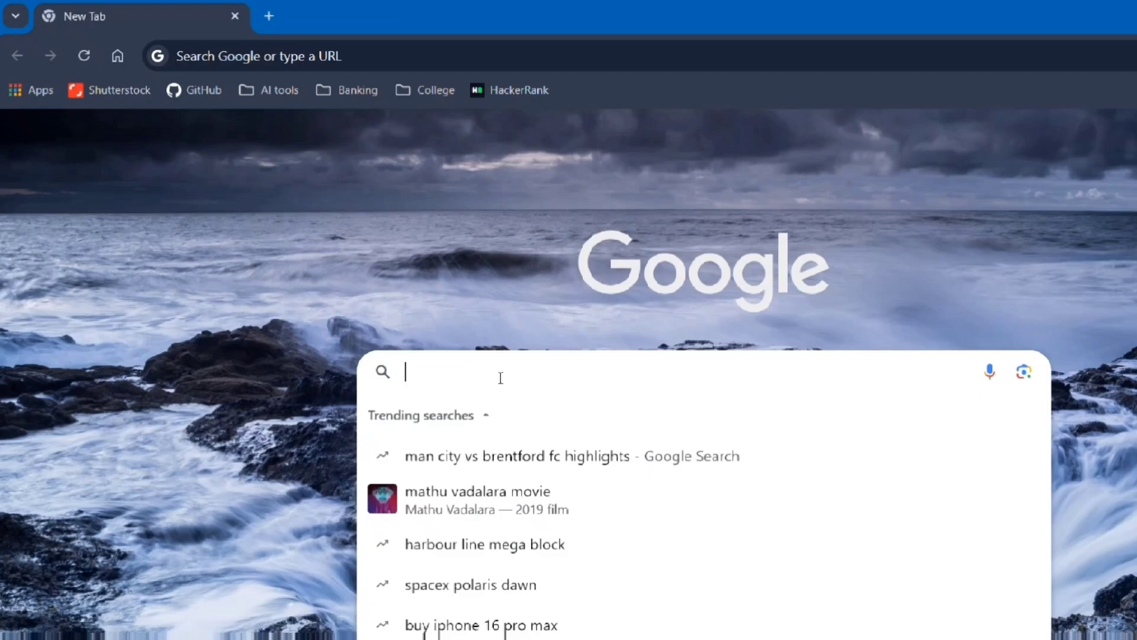
text(oracle database xe)
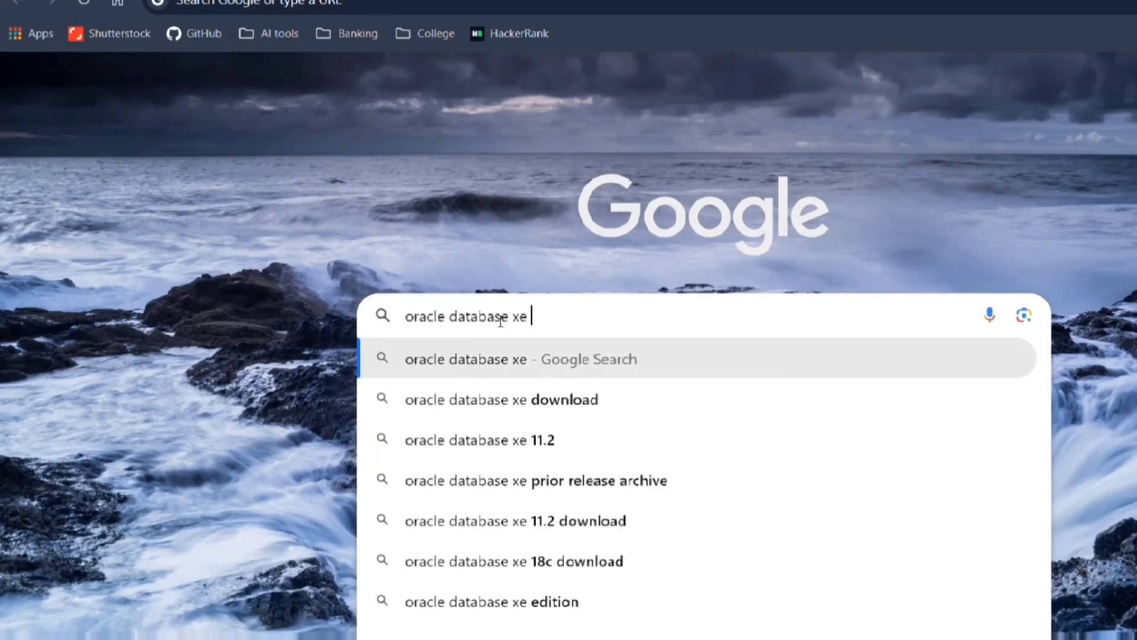
click(501, 398)
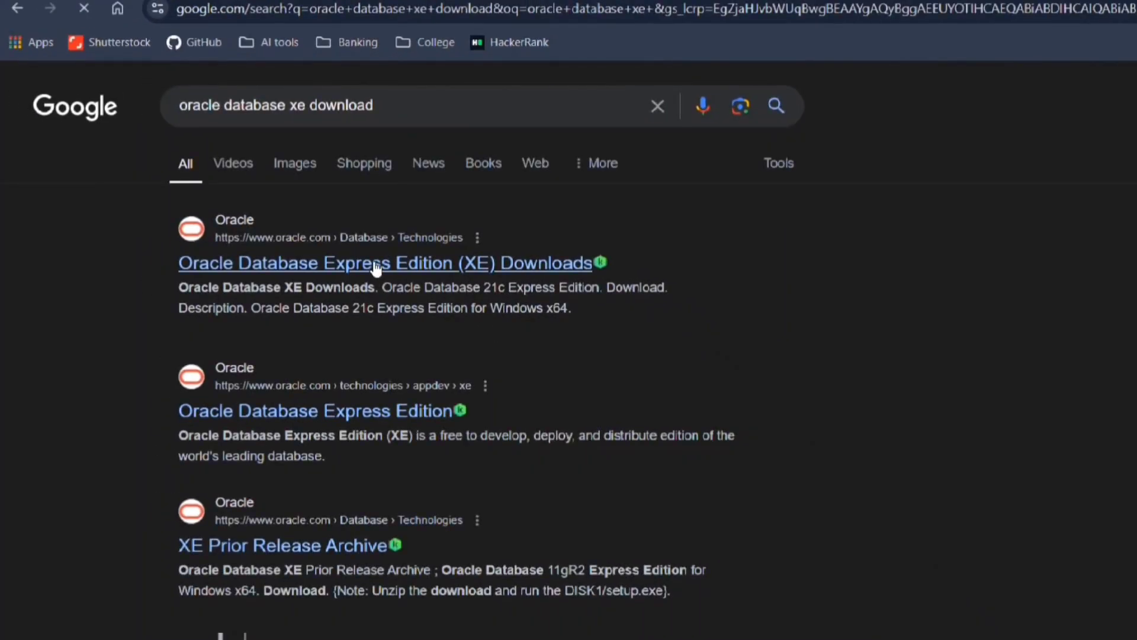
click(385, 263)
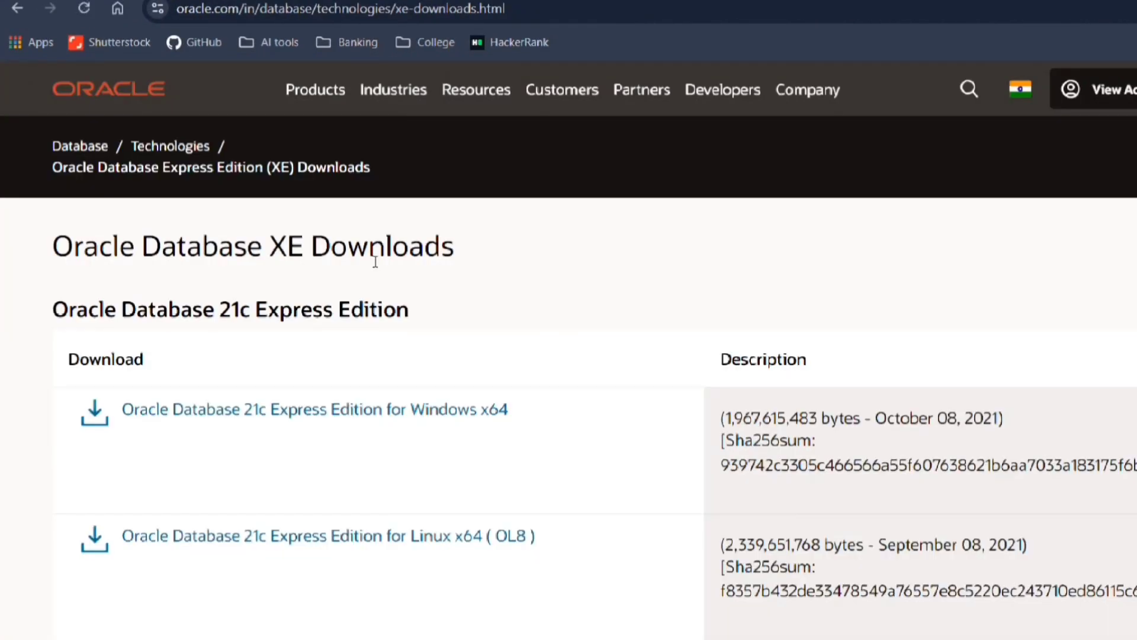
scroll(down, 3)
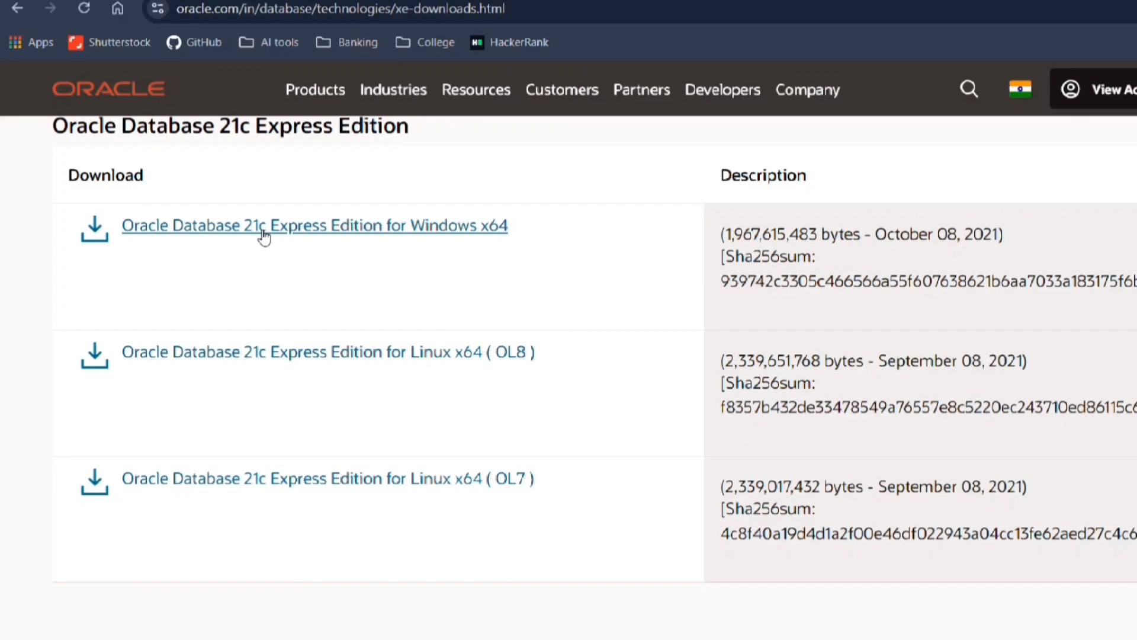
click(314, 225)
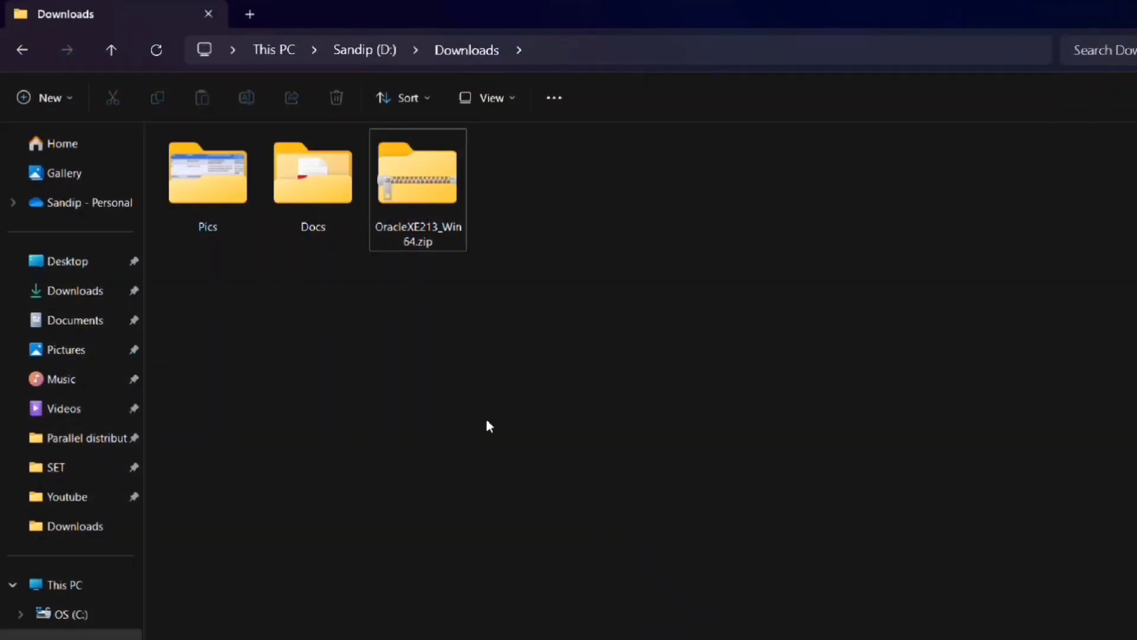
mouse_move(469, 398)
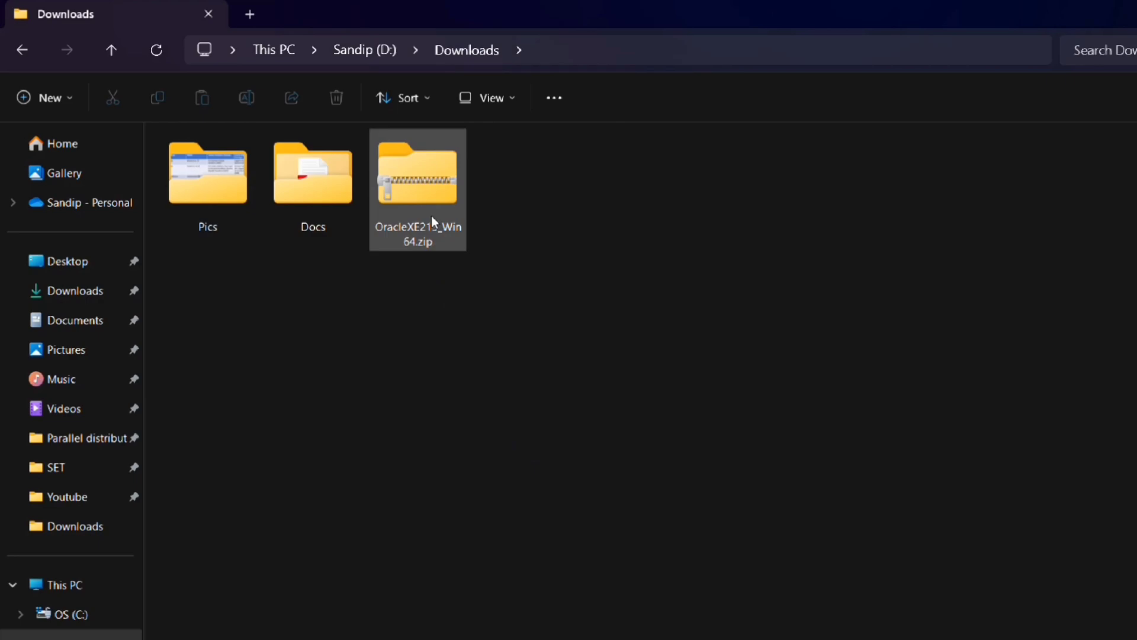
mouse_move(429, 216)
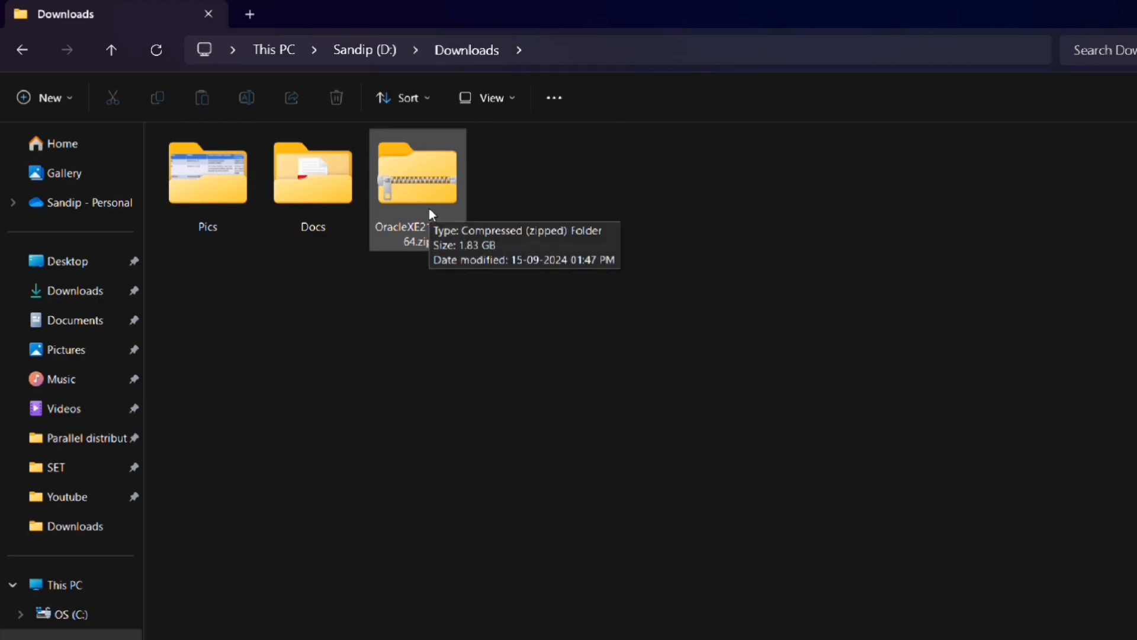
- Extract OracleXE213_Win64.zip into D:\Downloads\OracleXE213_Win64
right_click(417, 172)
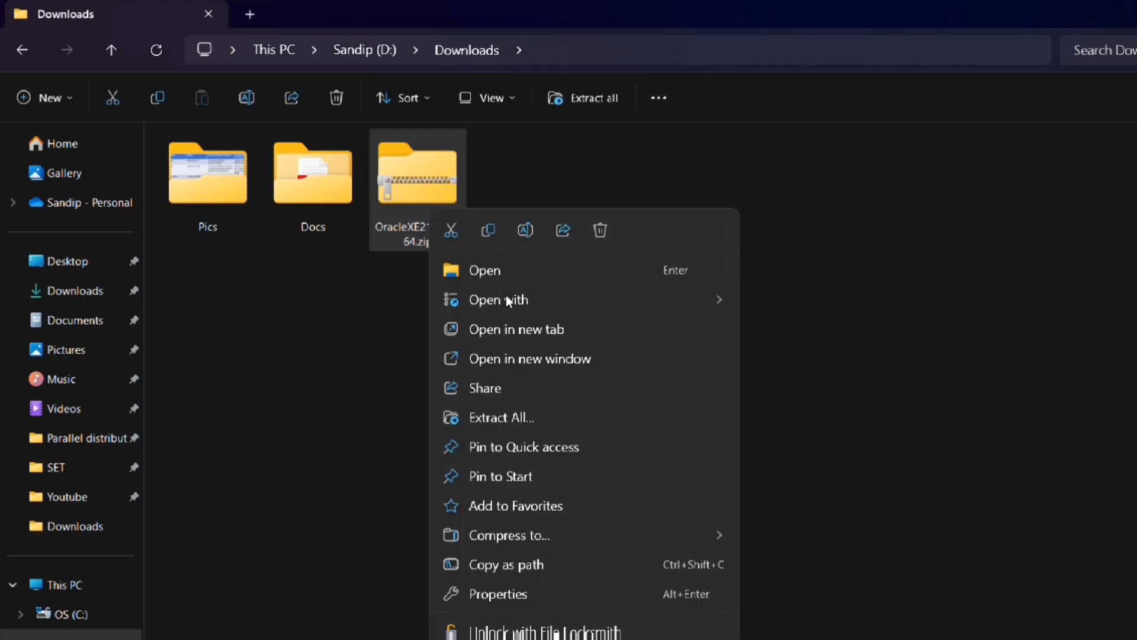
click(515, 423)
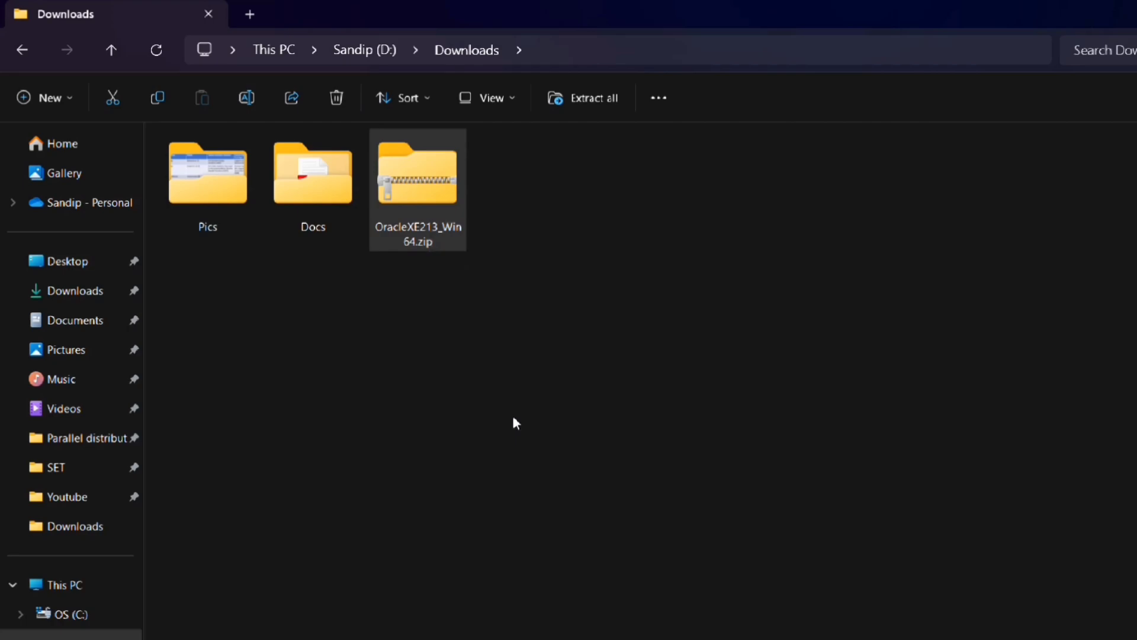
click(591, 97)
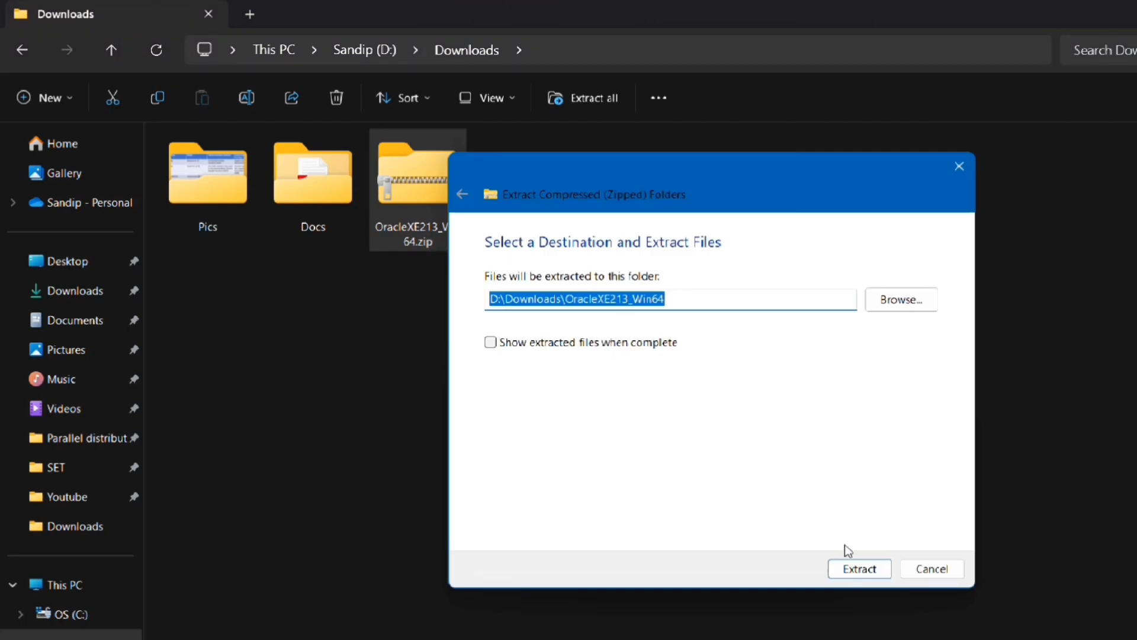
click(859, 568)
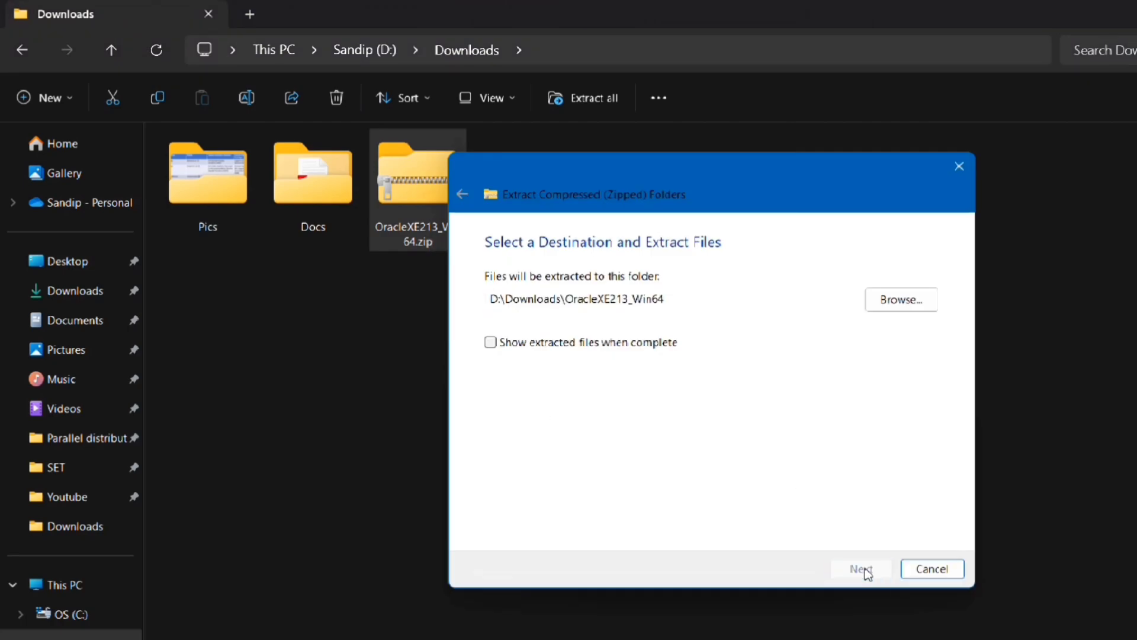
click(860, 568)
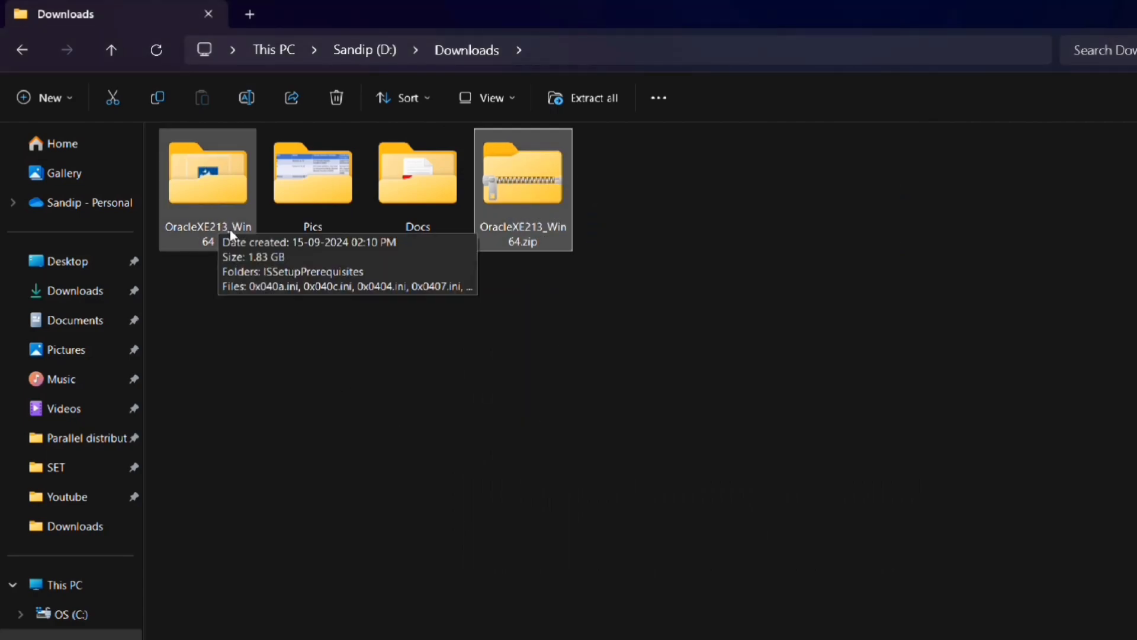
- Run setup.exe from the extracted OracleXE213_Win64 folder
double_click(207, 172)
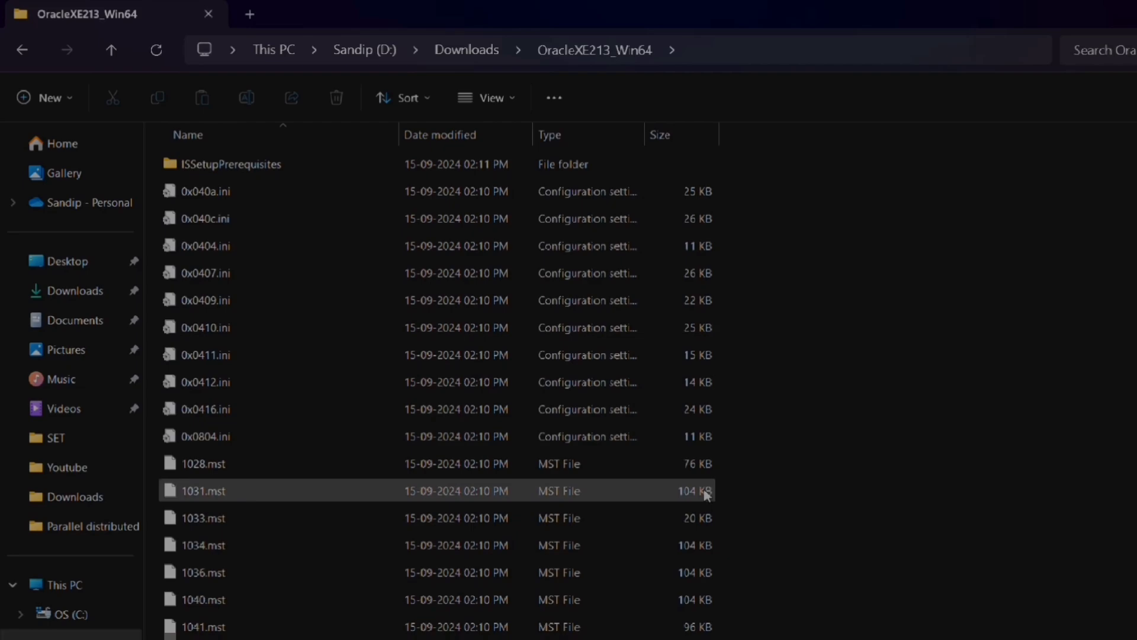
scroll(down, 3)
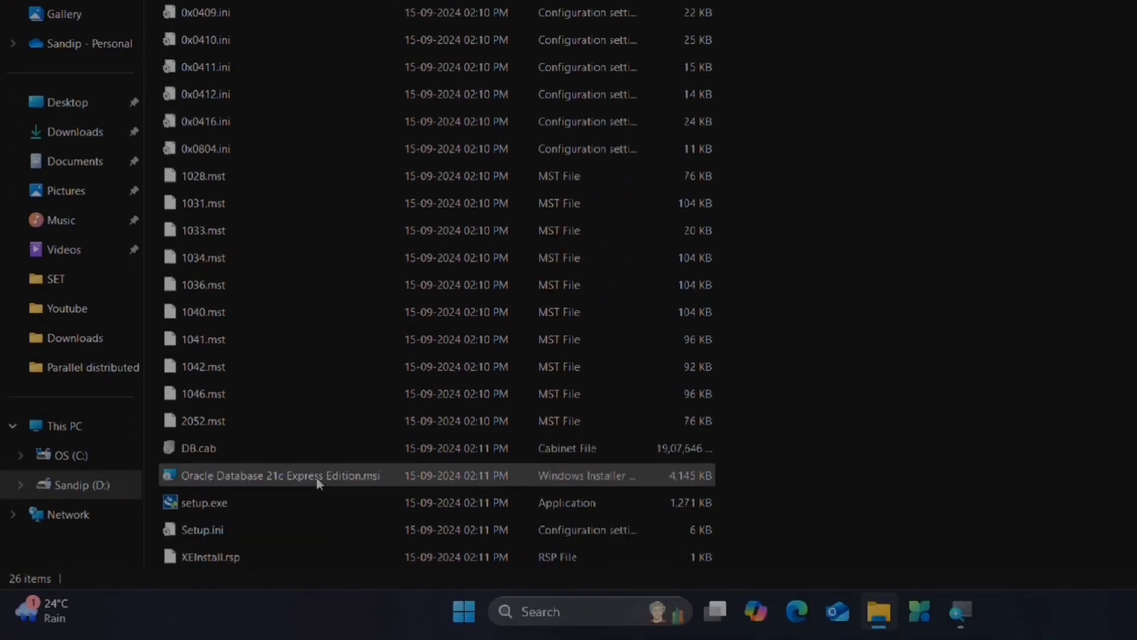
mouse_move(200, 503)
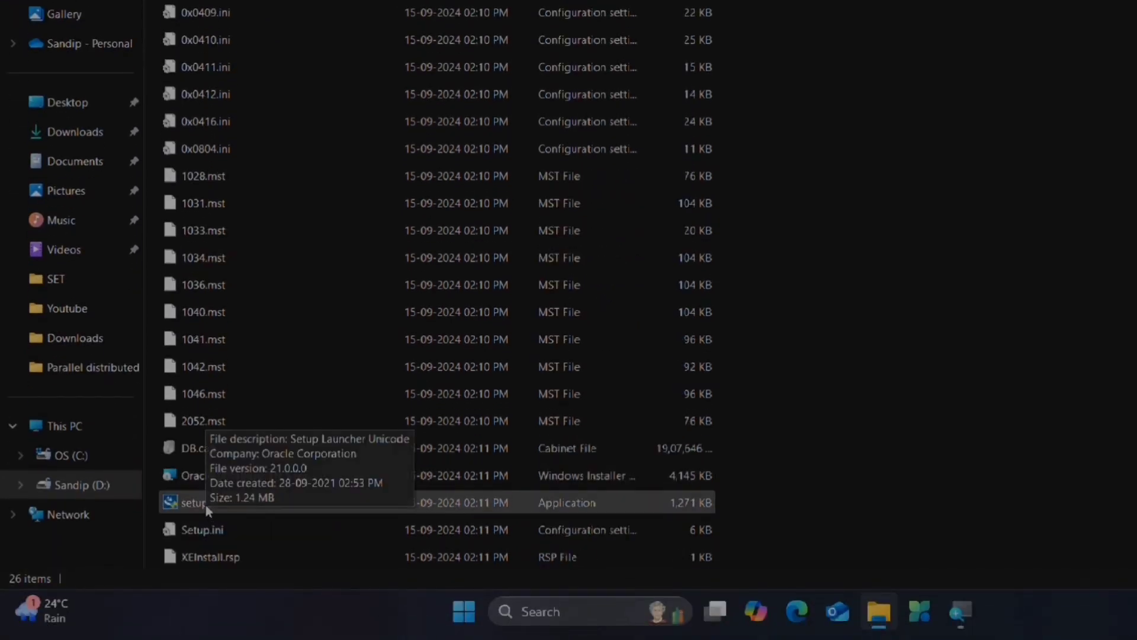
click(196, 502)
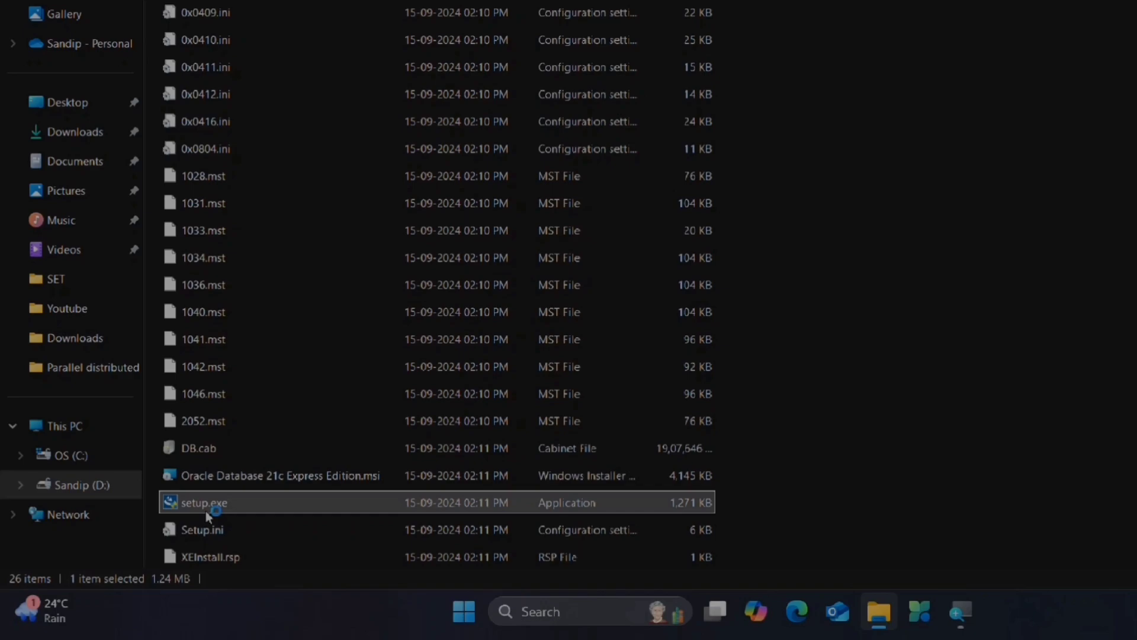
double_click(201, 502)
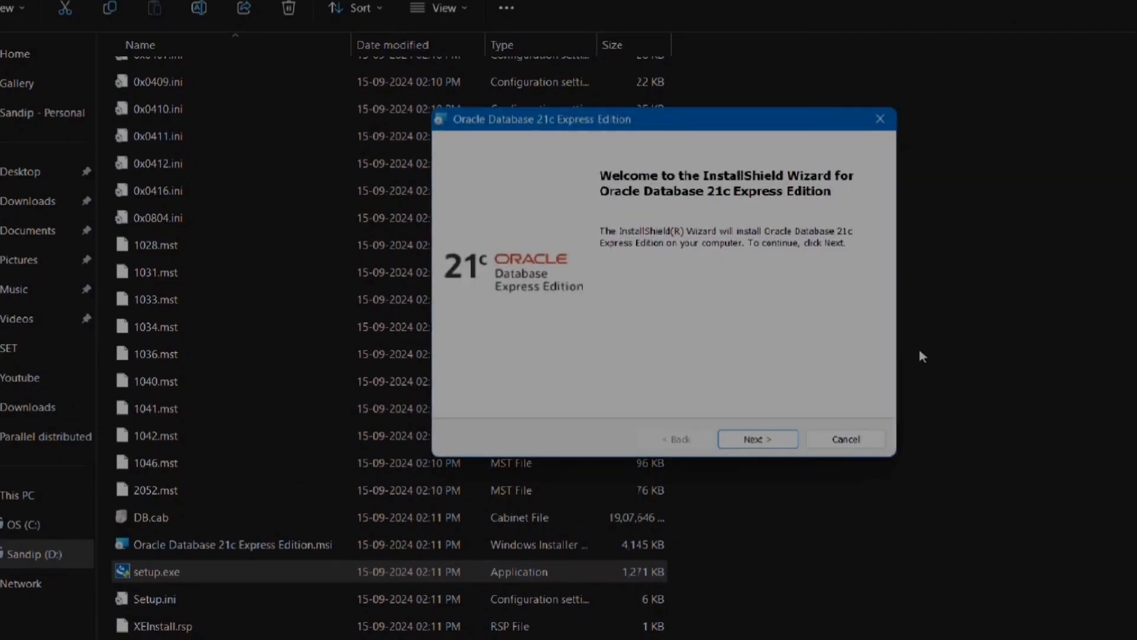
- Move past the welcome screen and accept the Oracle XE license terms
click(757, 439)
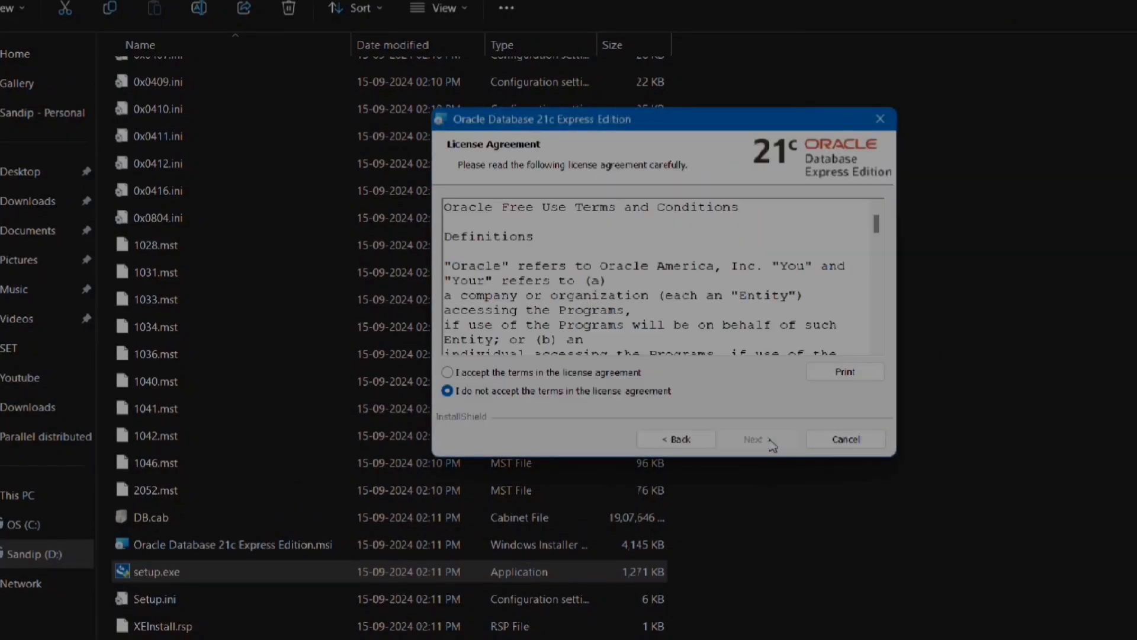
click(448, 372)
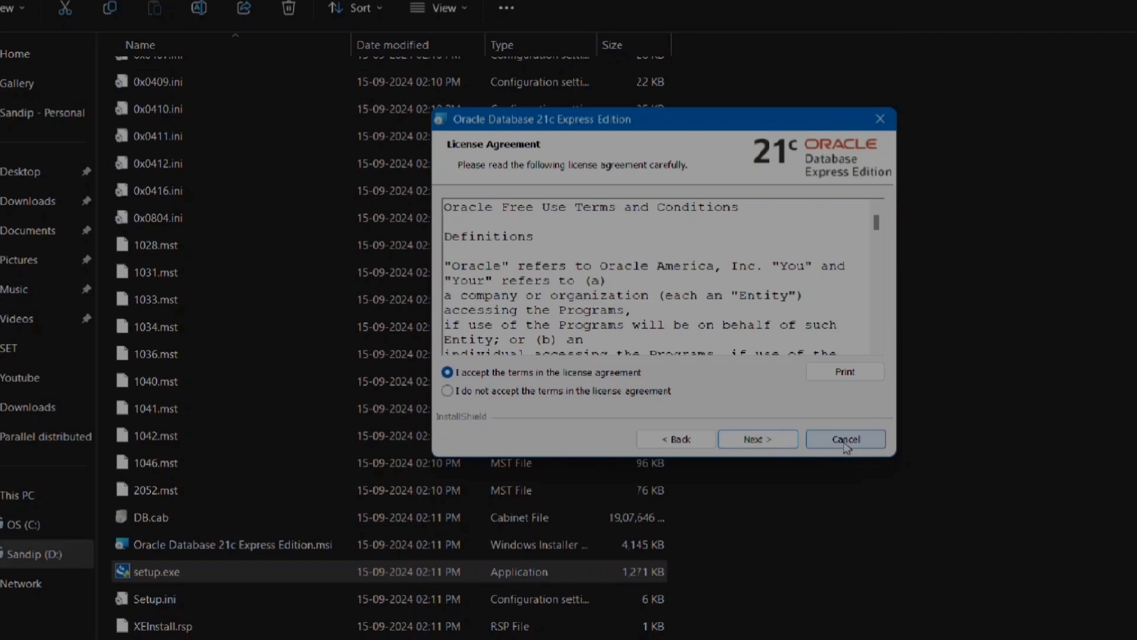
click(756, 438)
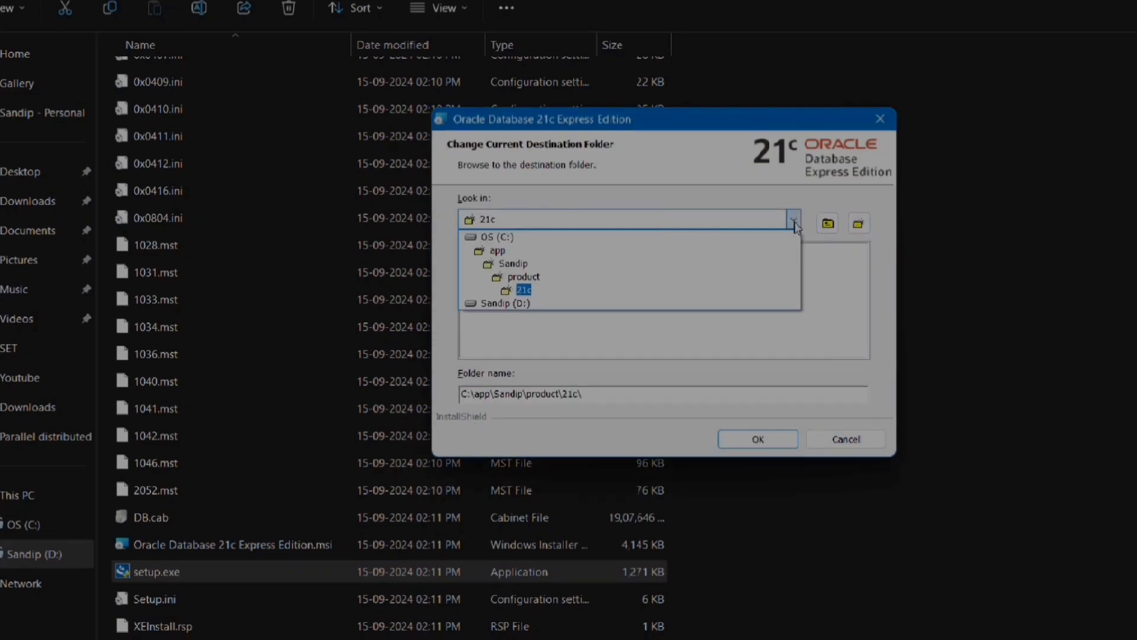
- Create Oracle and OracleXE folders under D:\Softwares and set them as the destination
click(504, 303)
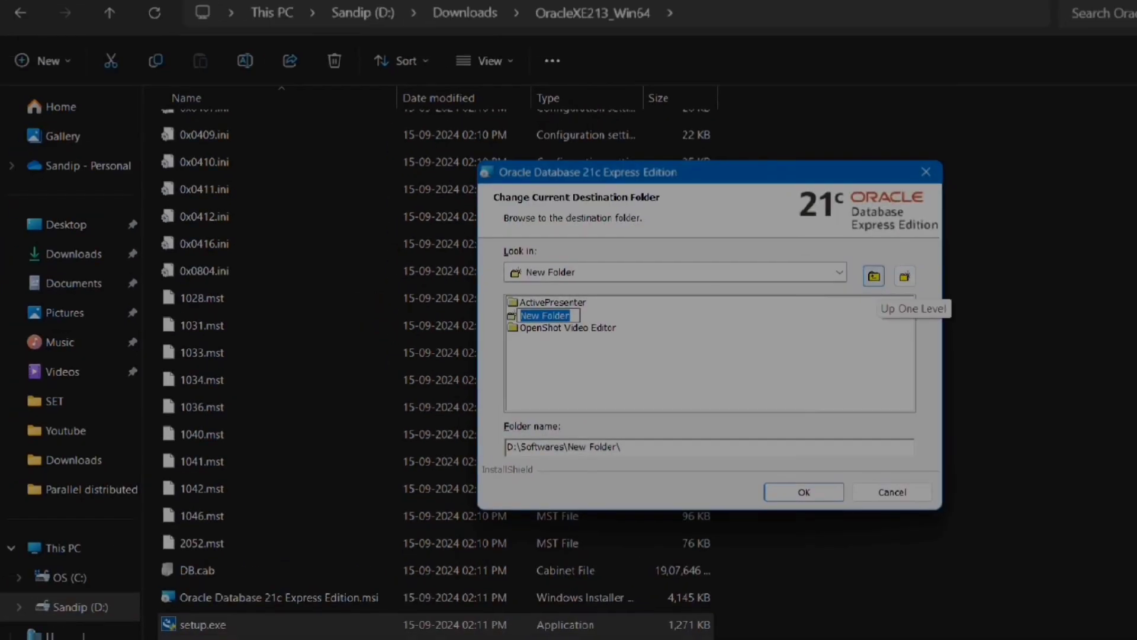
text(Oracle)
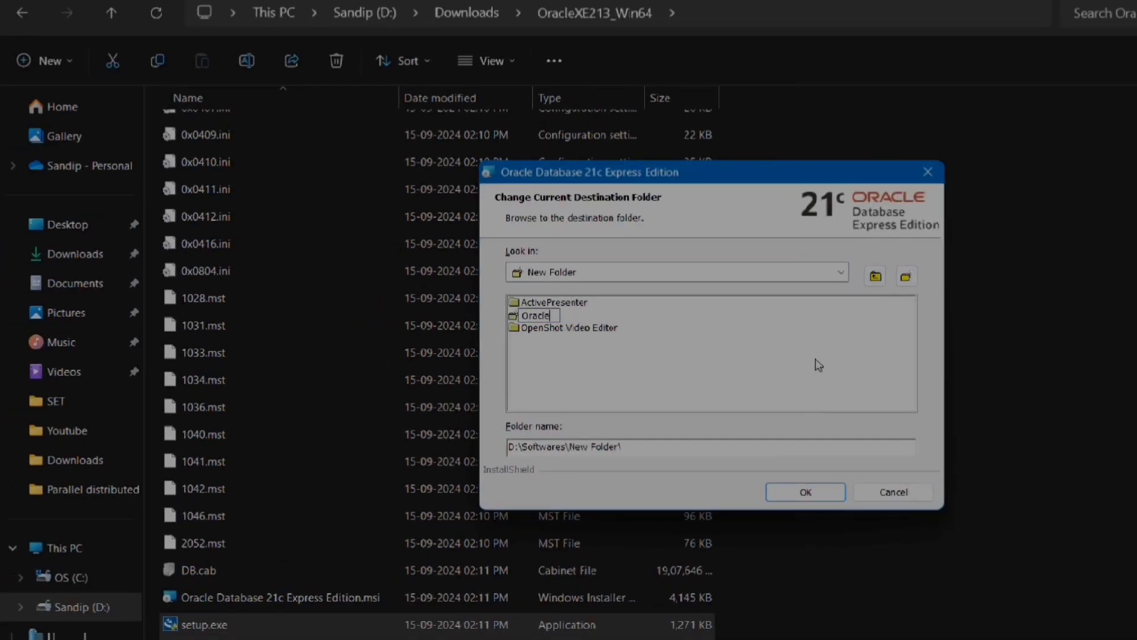
click(905, 276)
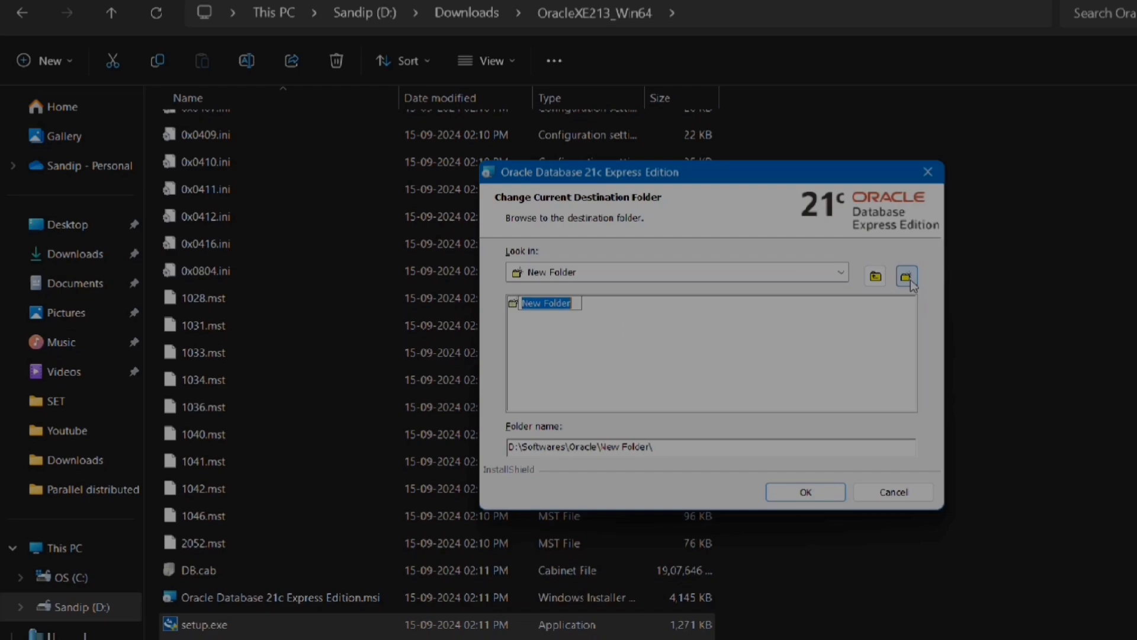
text(OracleXE)
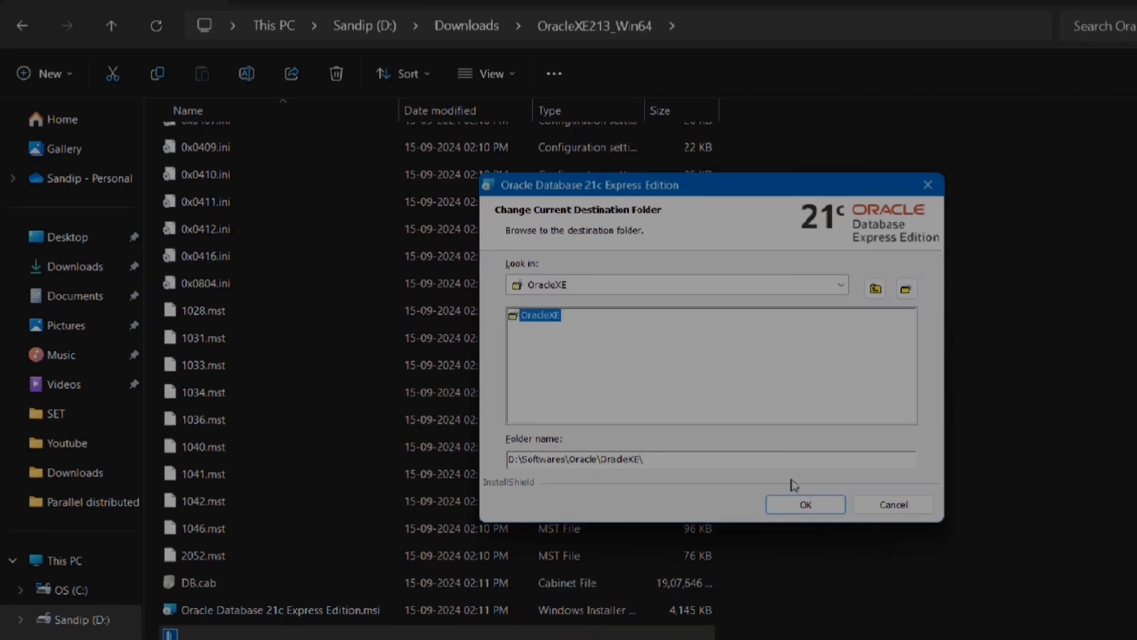
click(805, 504)
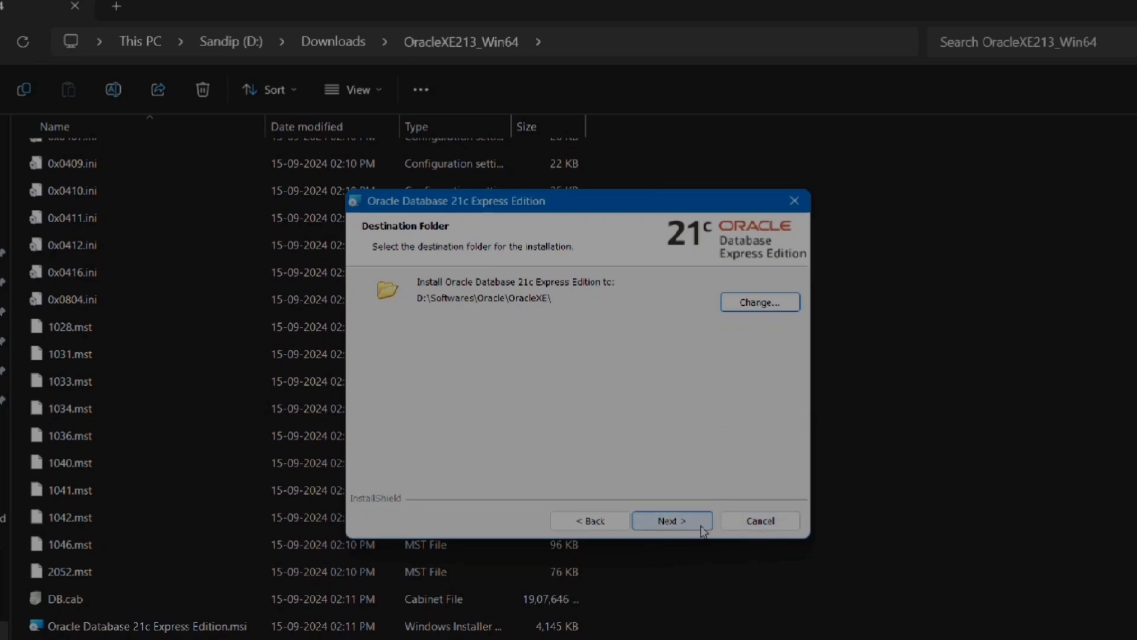
- Enter and confirm the database password, then proceed to the installation summary
click(670, 520)
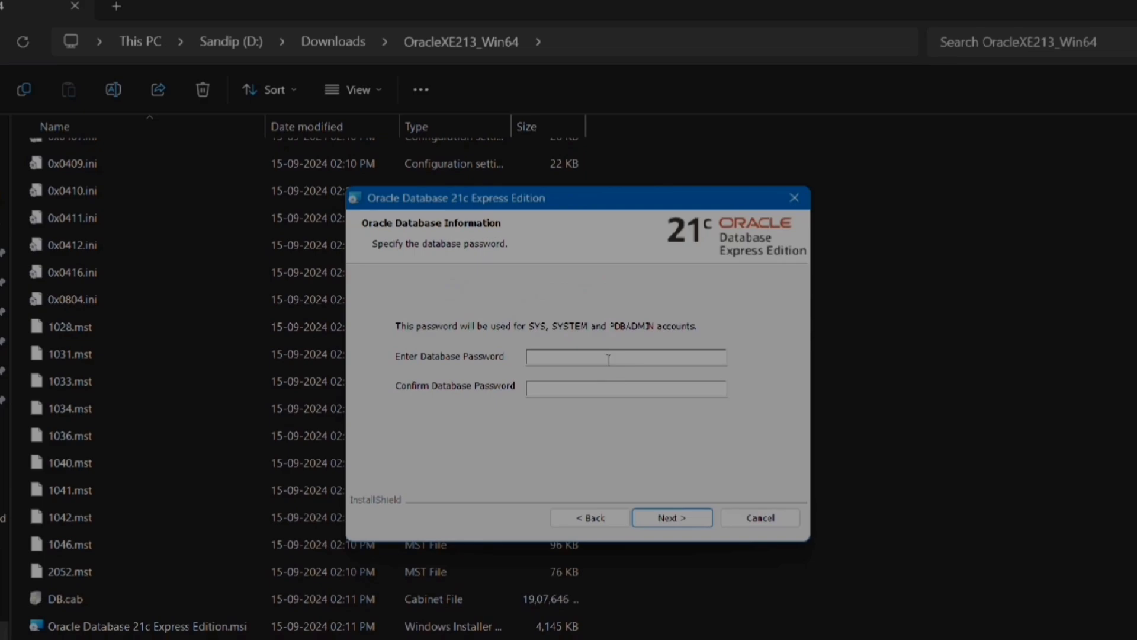
click(625, 355)
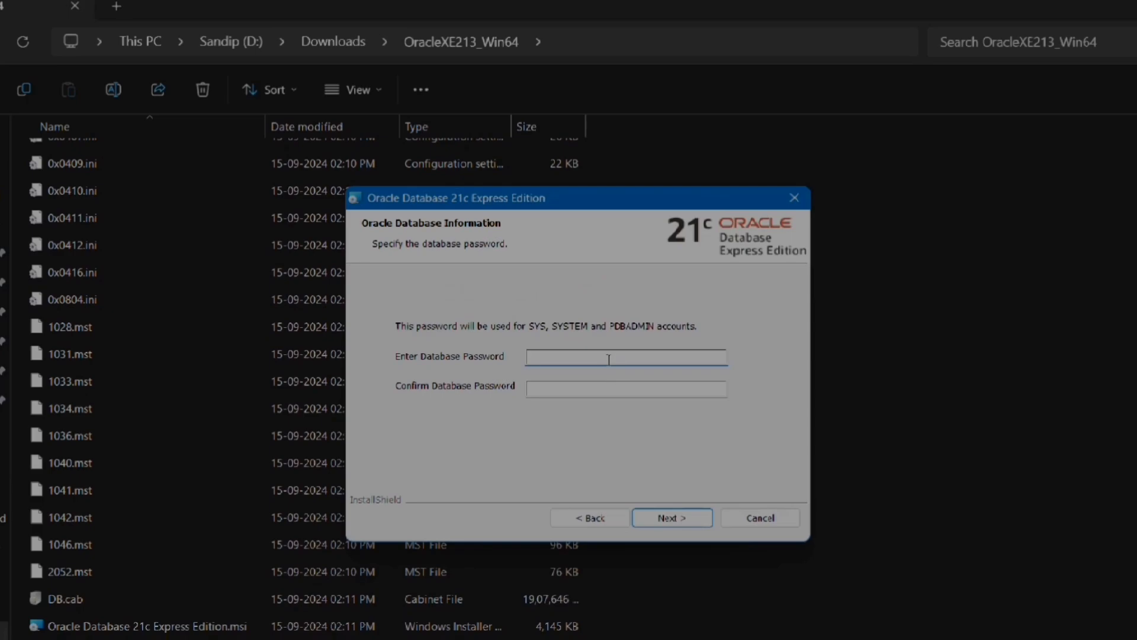
text(••)
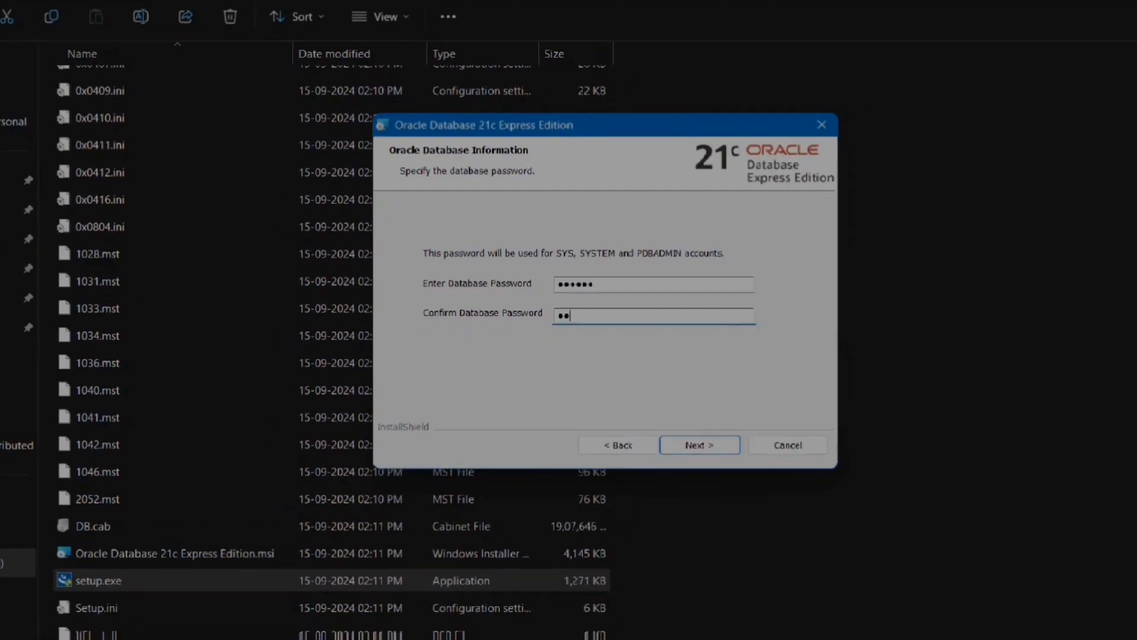
click(698, 444)
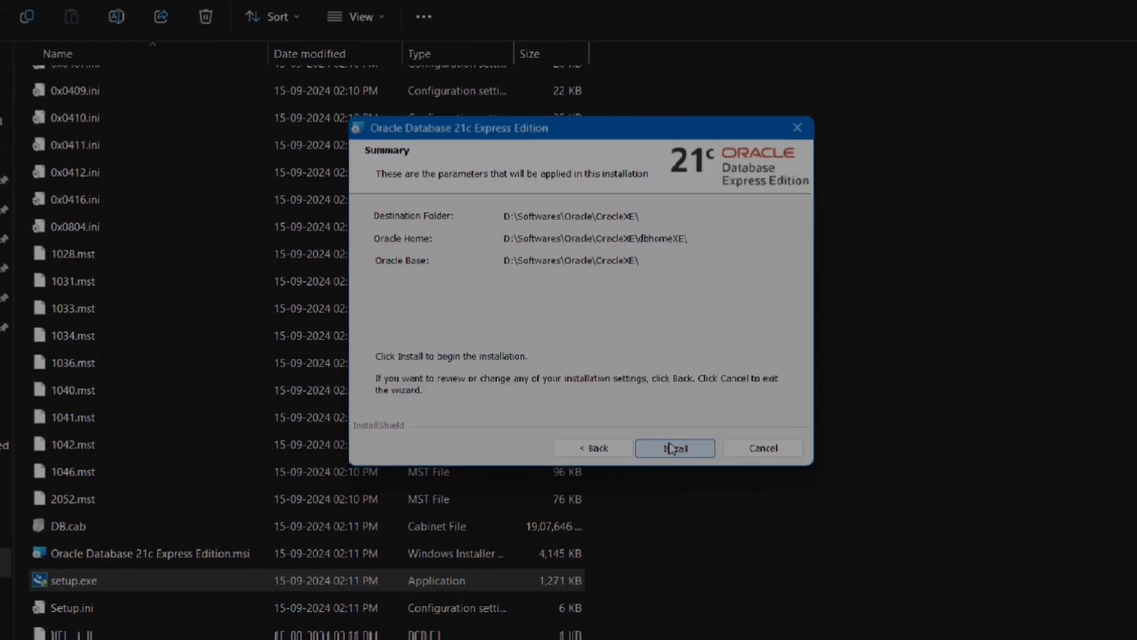
- Install Oracle Database 21c XE and finish the wizard after success
click(674, 448)
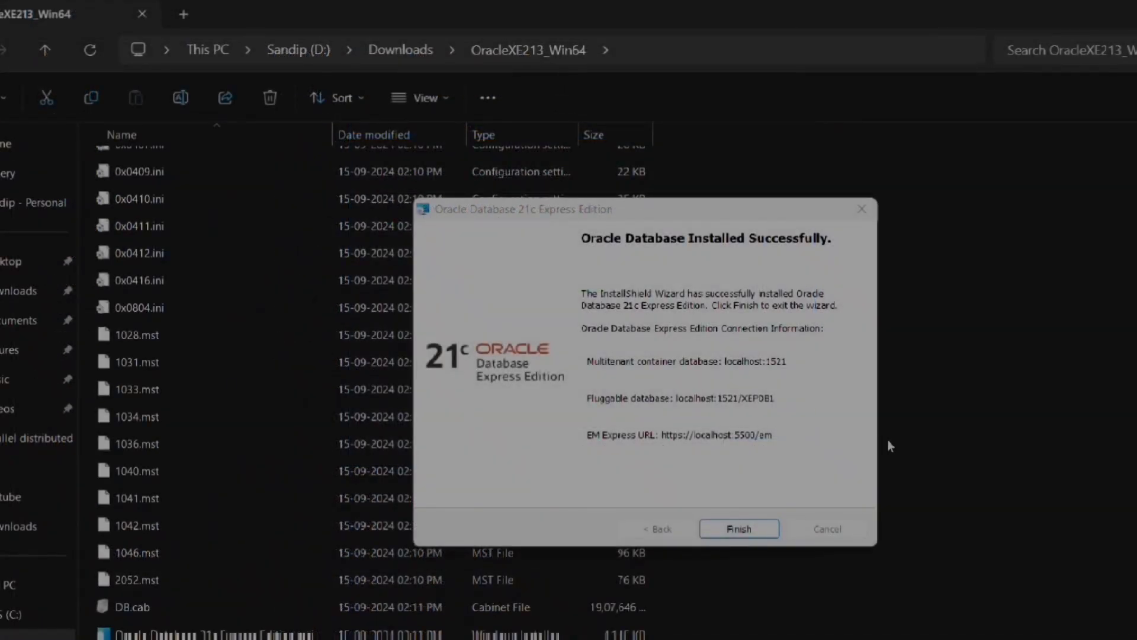
mouse_move(960, 454)
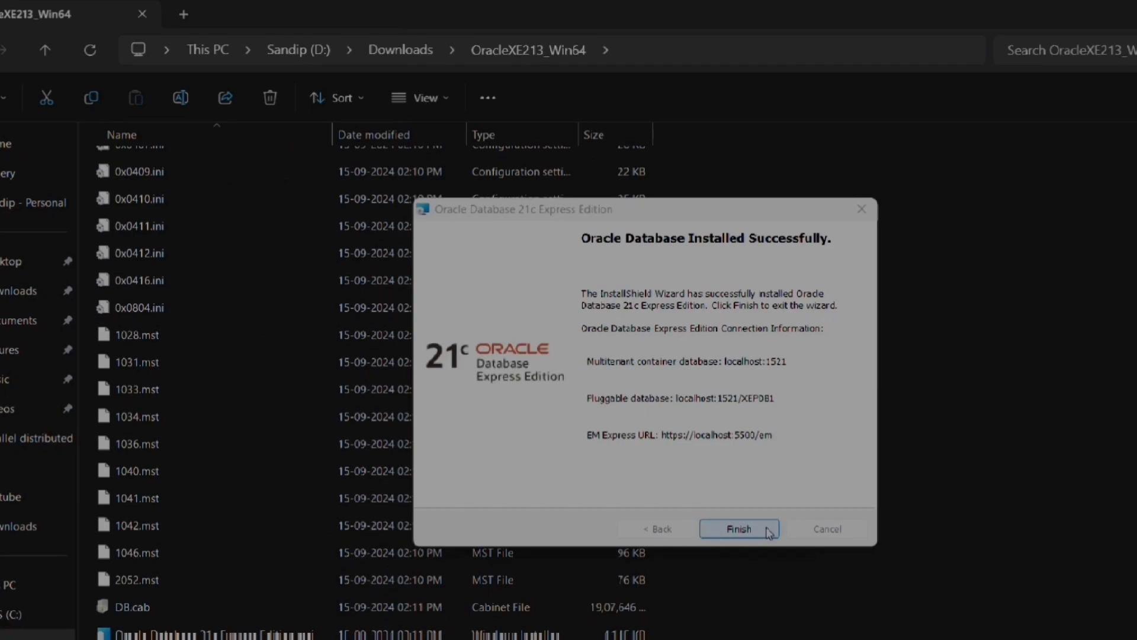
click(739, 527)
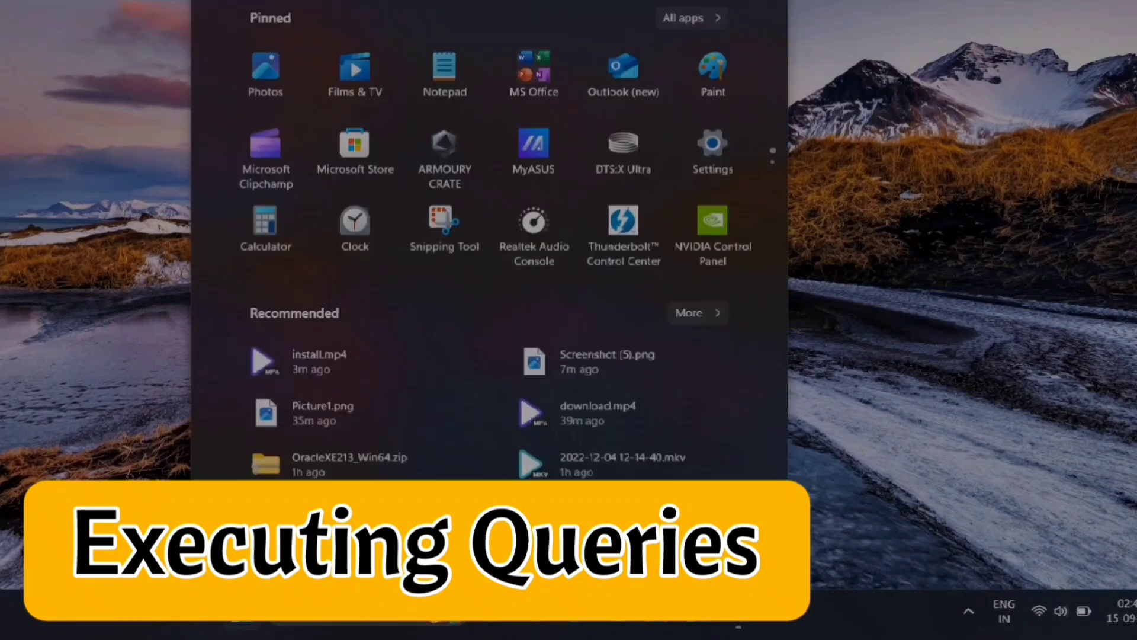
- Launch SQL Plus by searching 'sql Plus' from the Start menu
text(sql Plus)
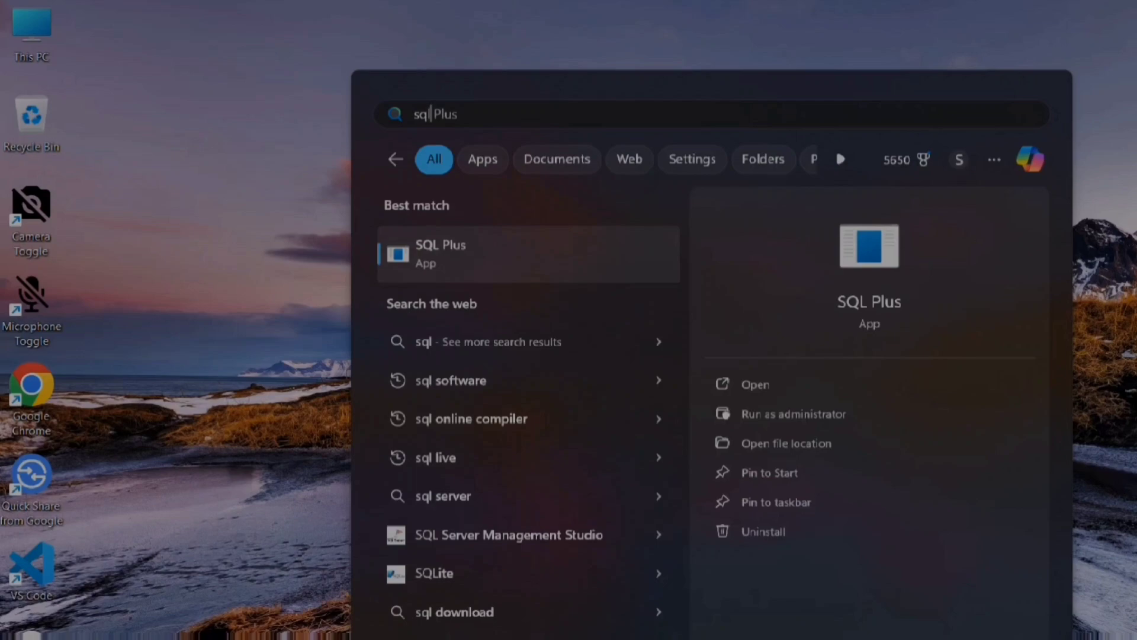
key(Escape)
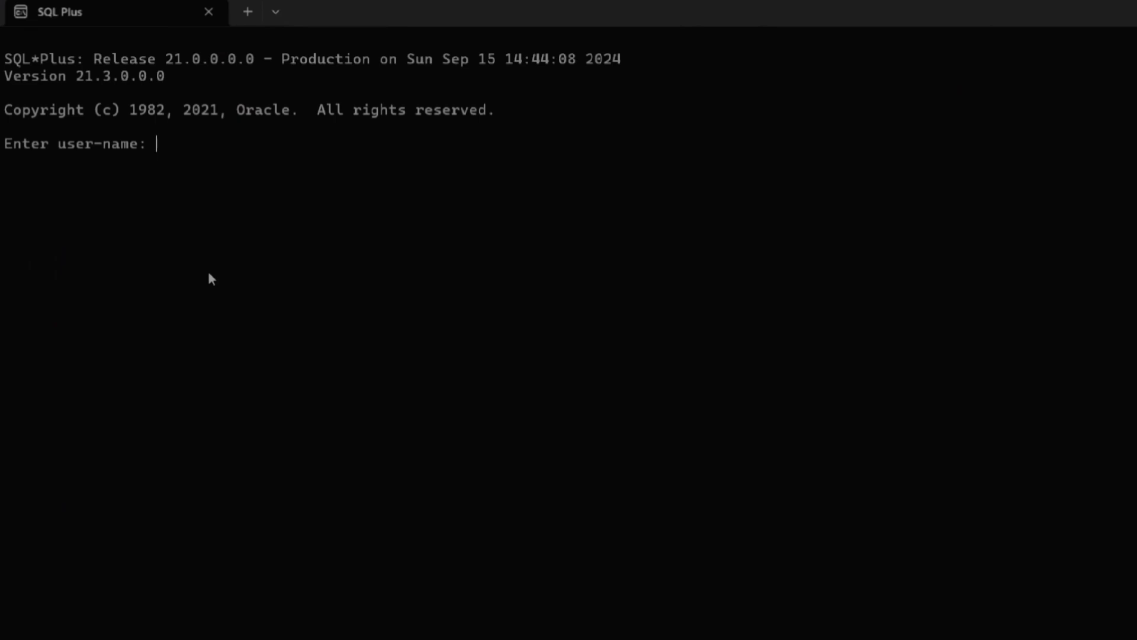
- Log in as SYSTEM and create table student(name varchar2(20), roll number)
text(SYSTEM)
text(cr)
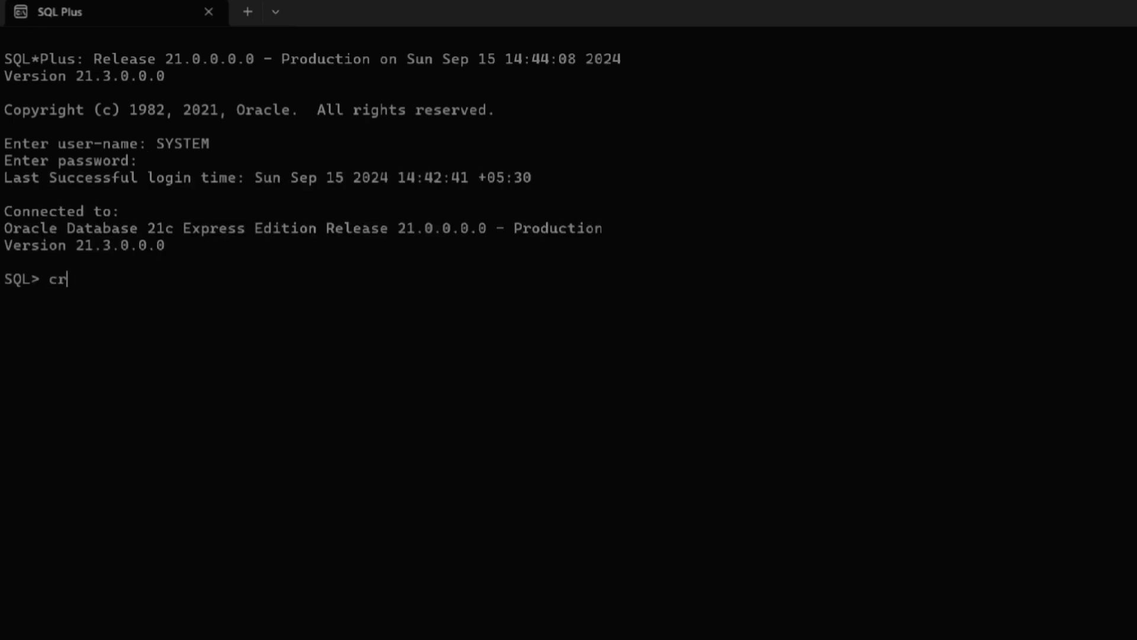
text(eate table)
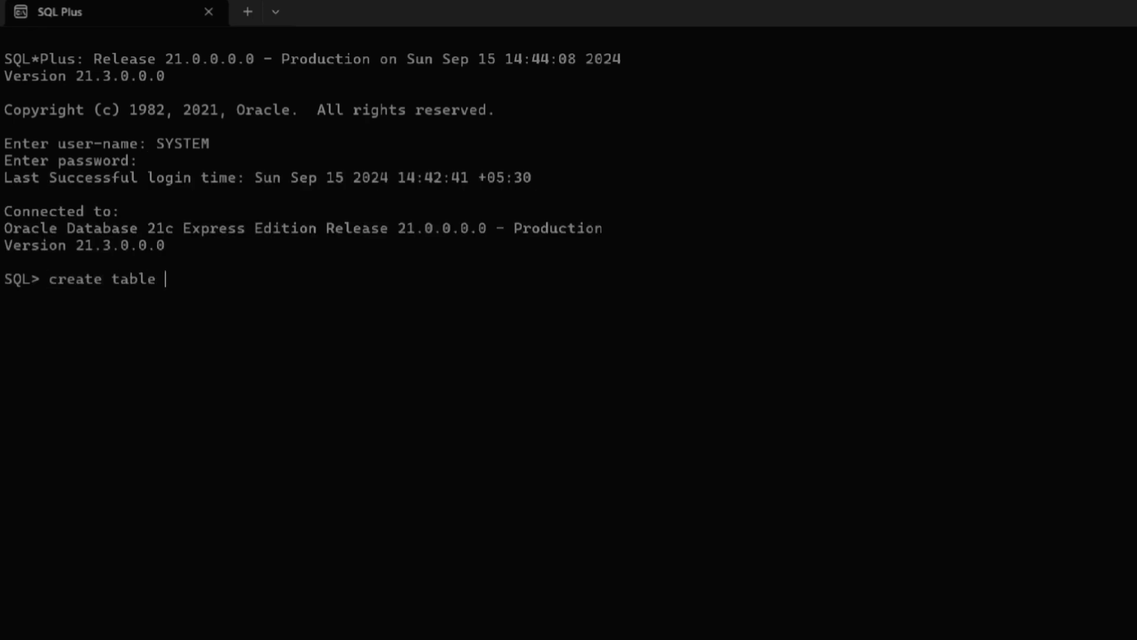
text(student)
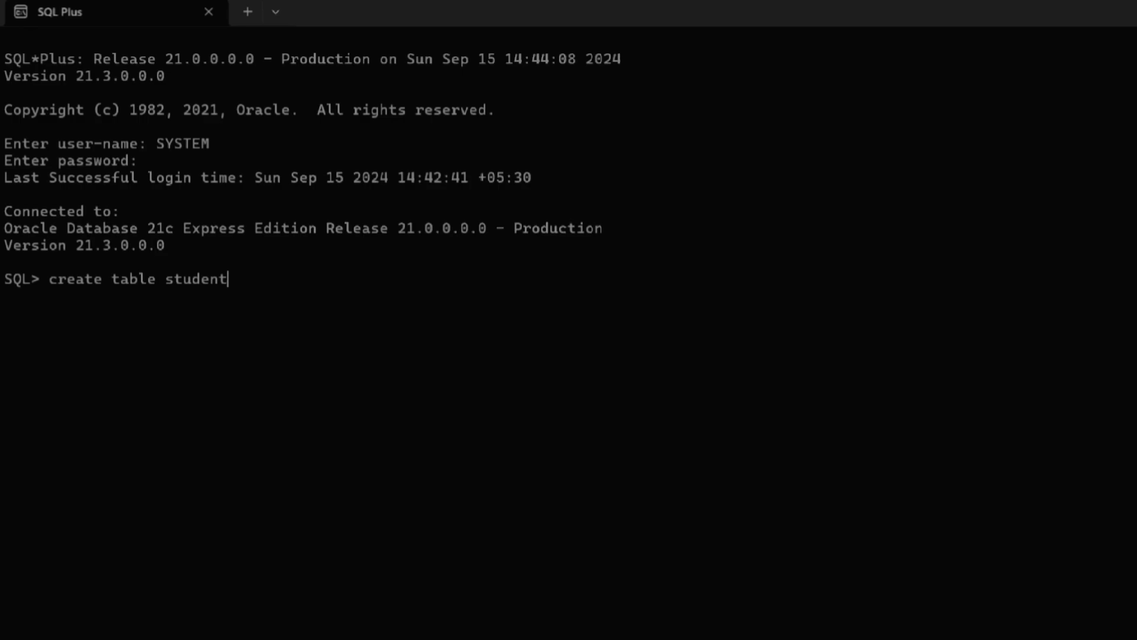
text(()
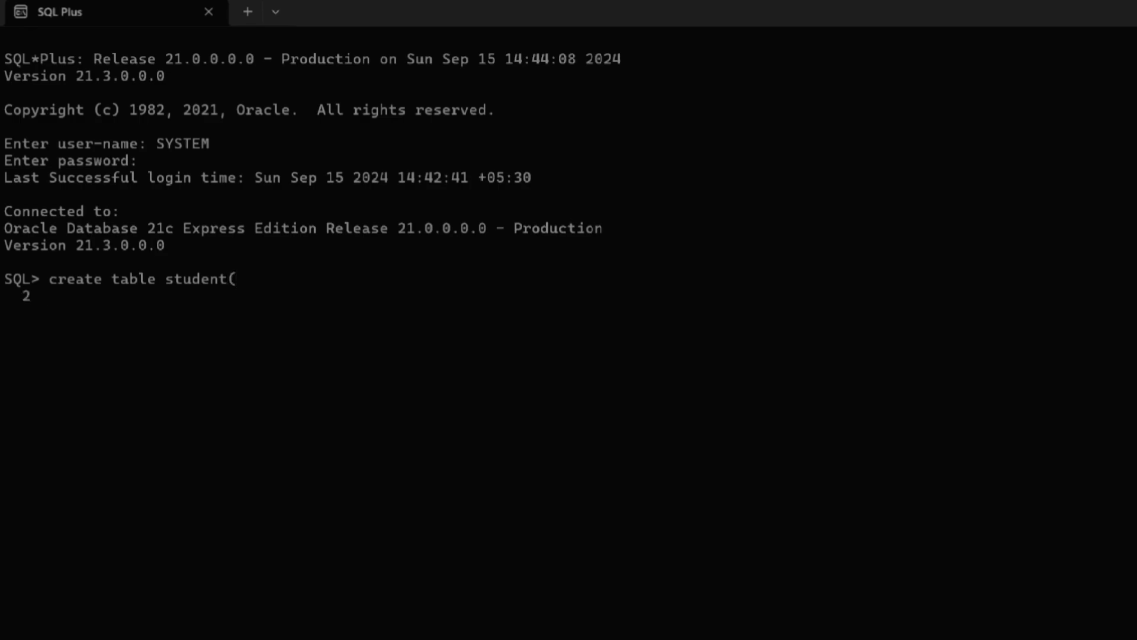
text(name)
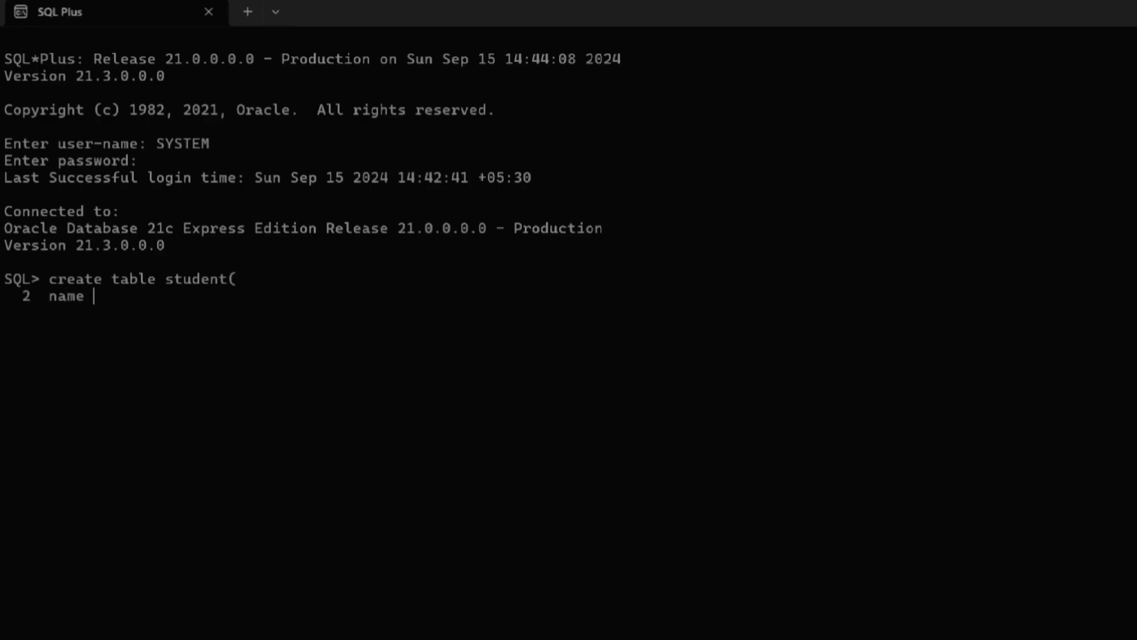
text(varchar)
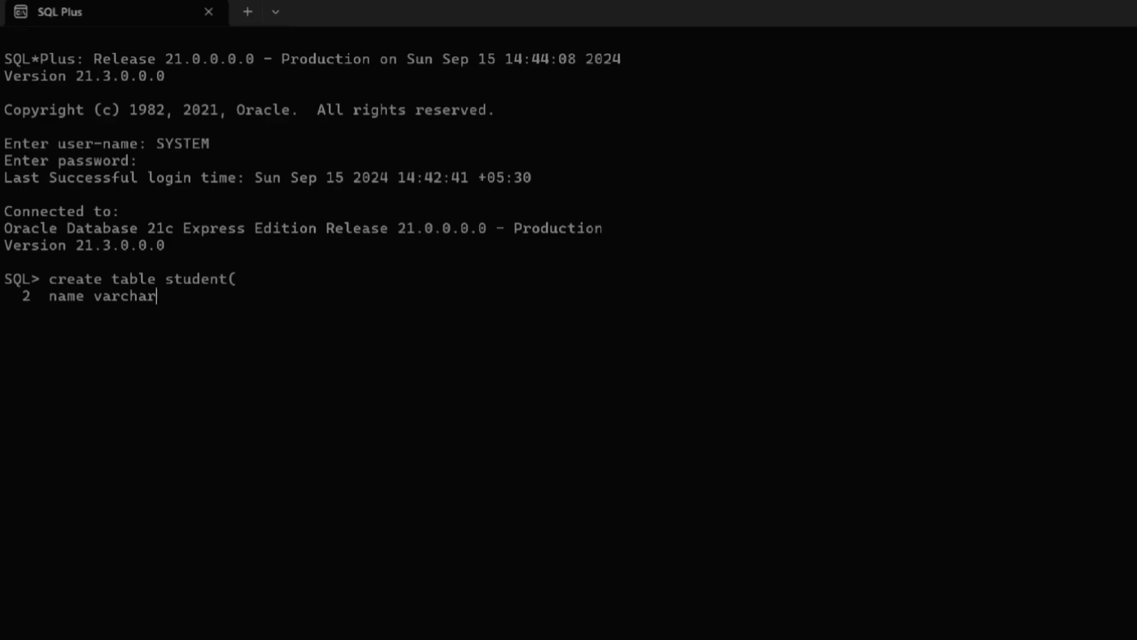
text(2(20),)
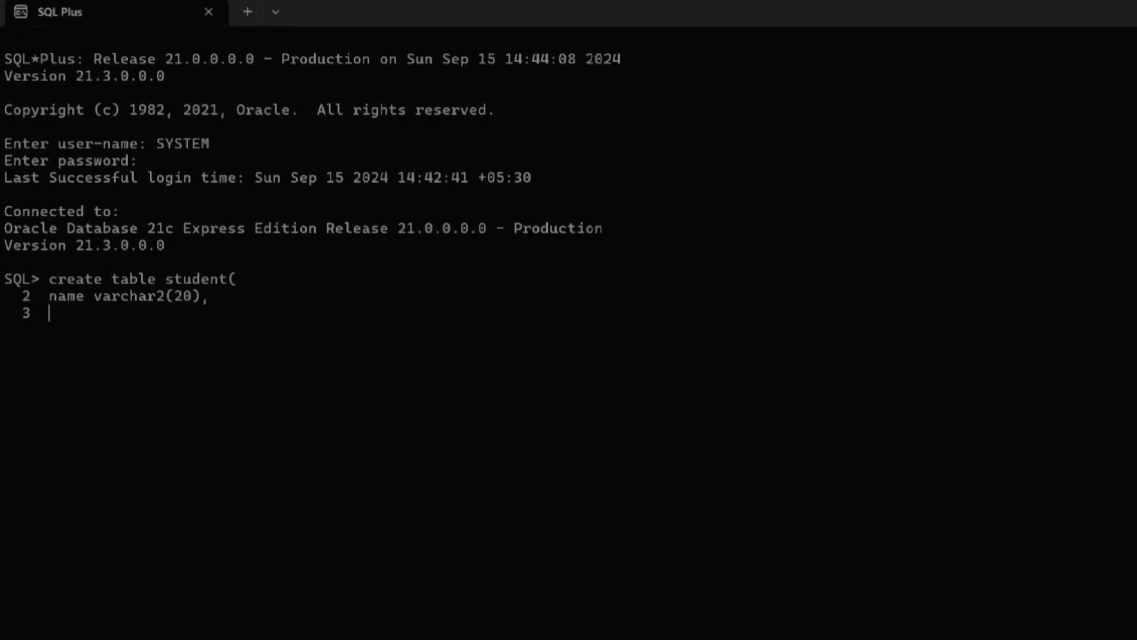
text(roll)
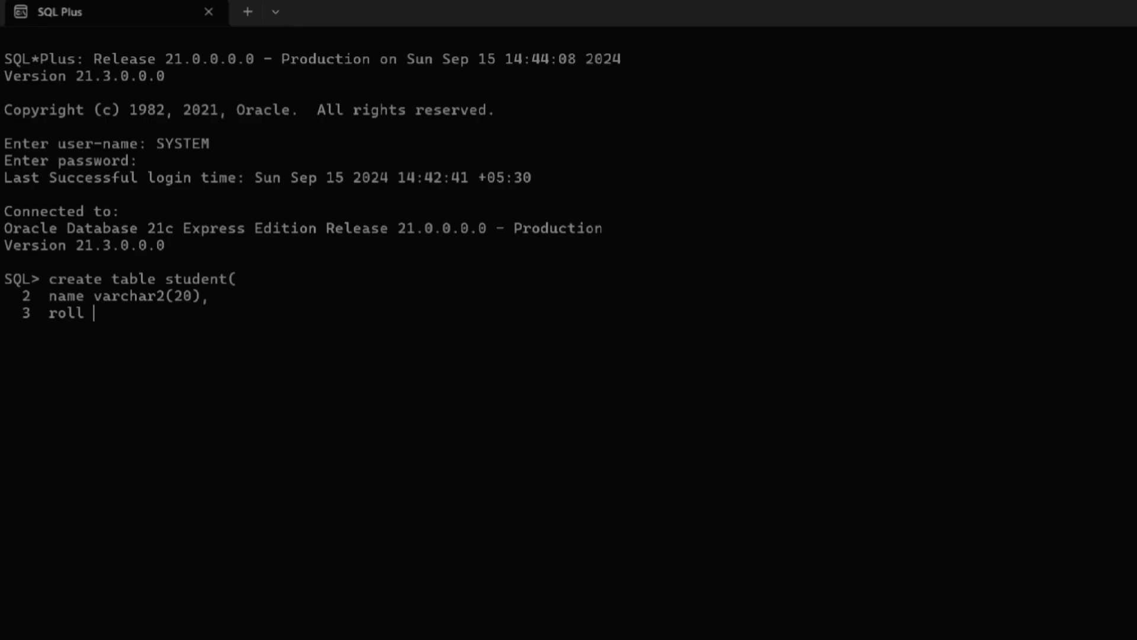
text(numbe)
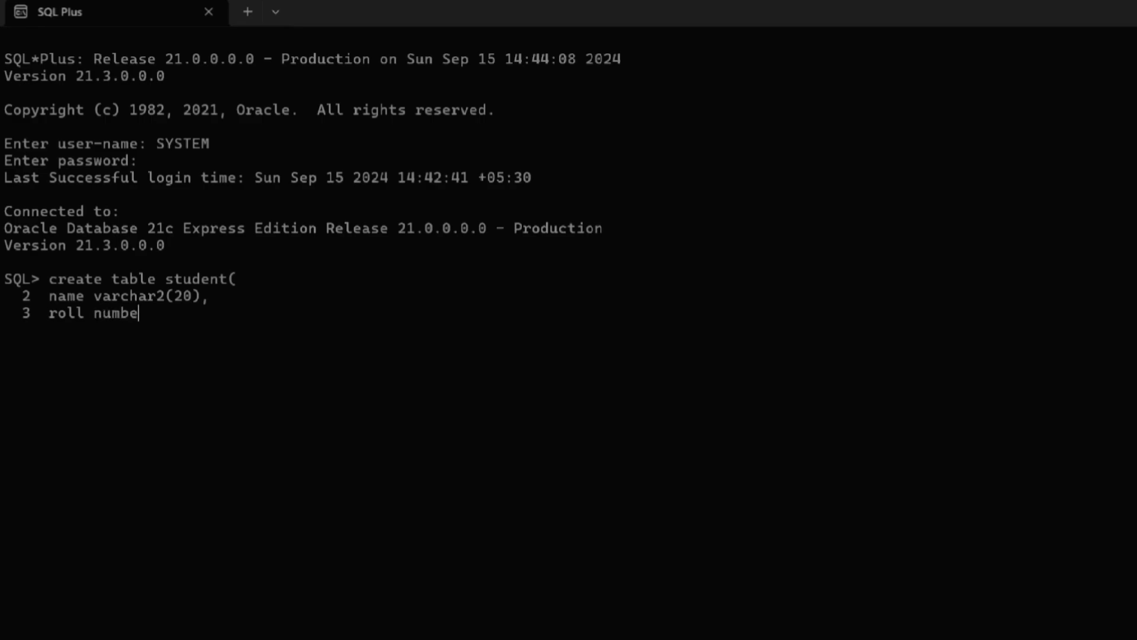
text(r);)
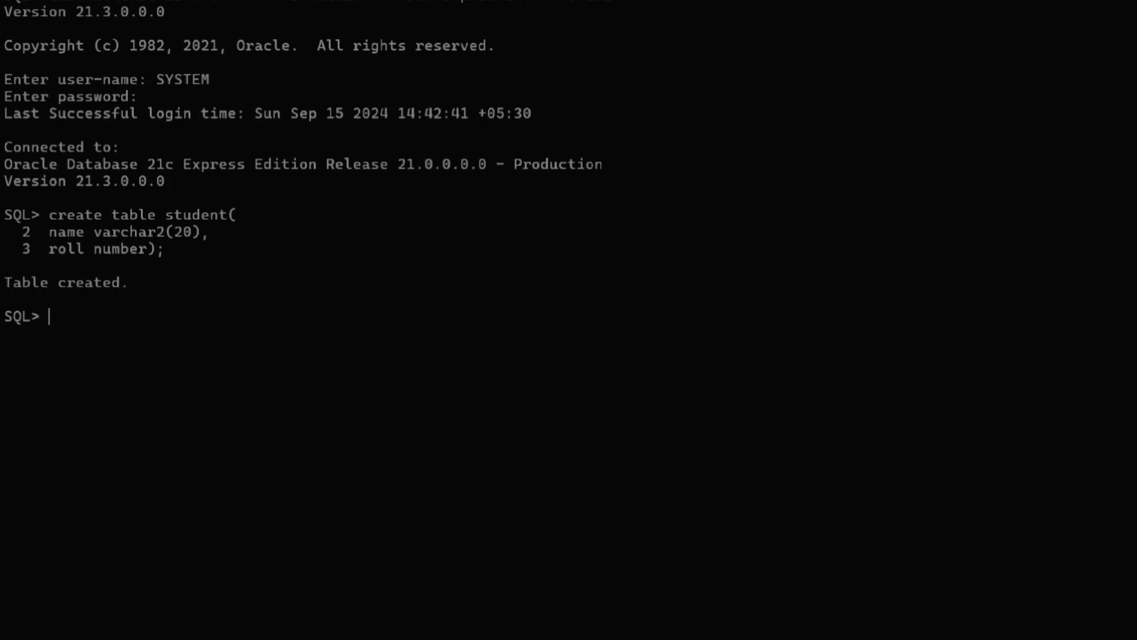
- Describe the student table and insert the row ('John', 10)
text(desc)
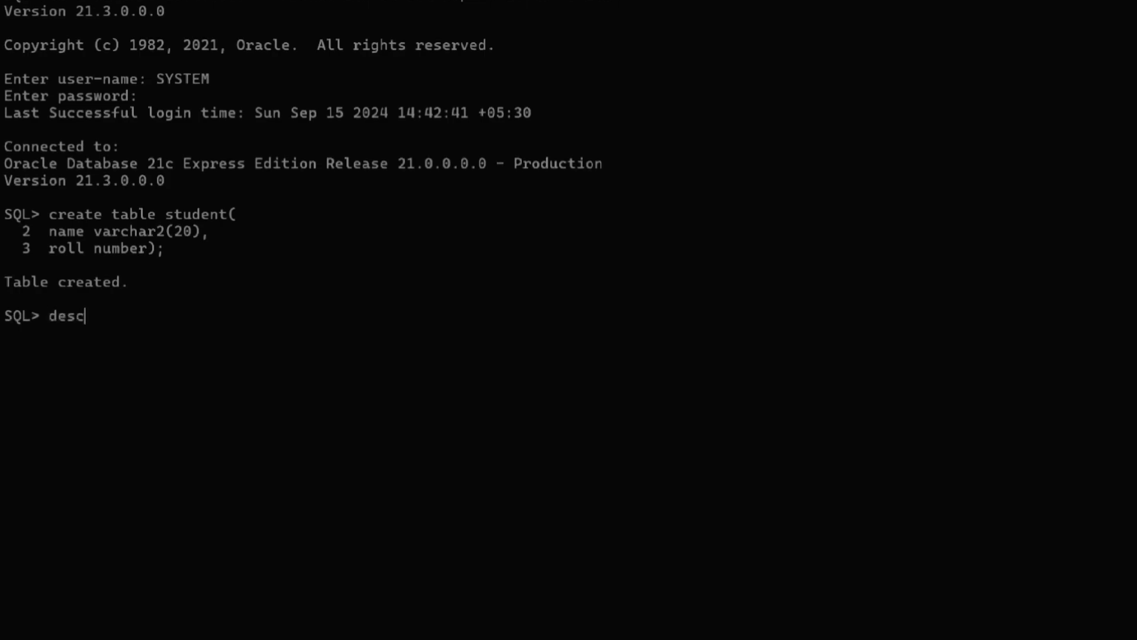
text(student;)
text(ins)
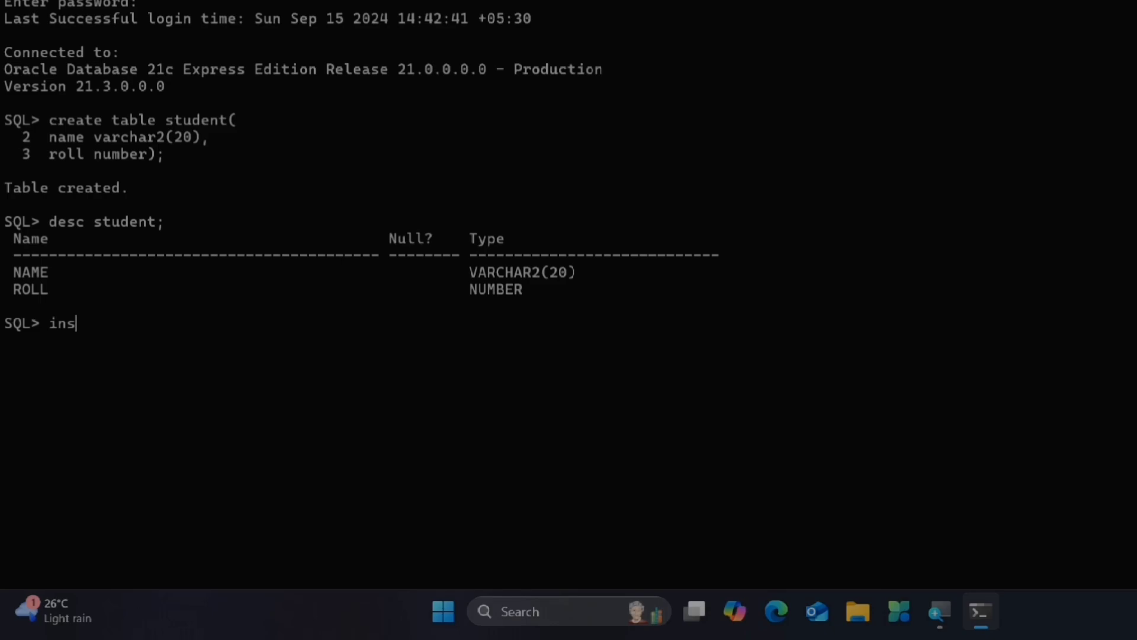
text(ert into student v)
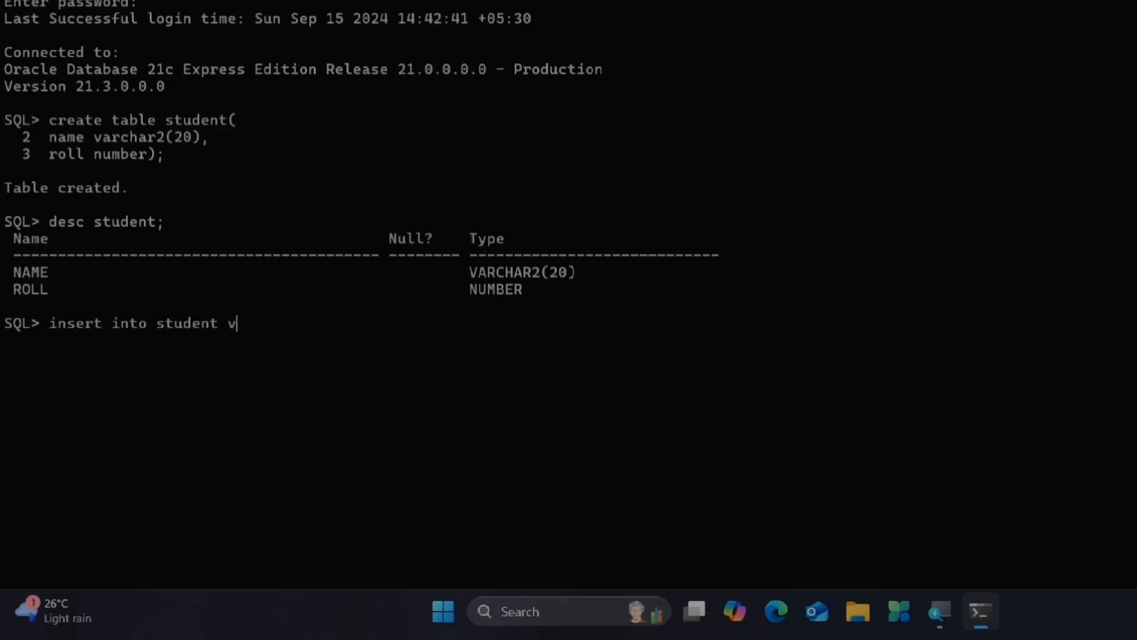
text(alues()
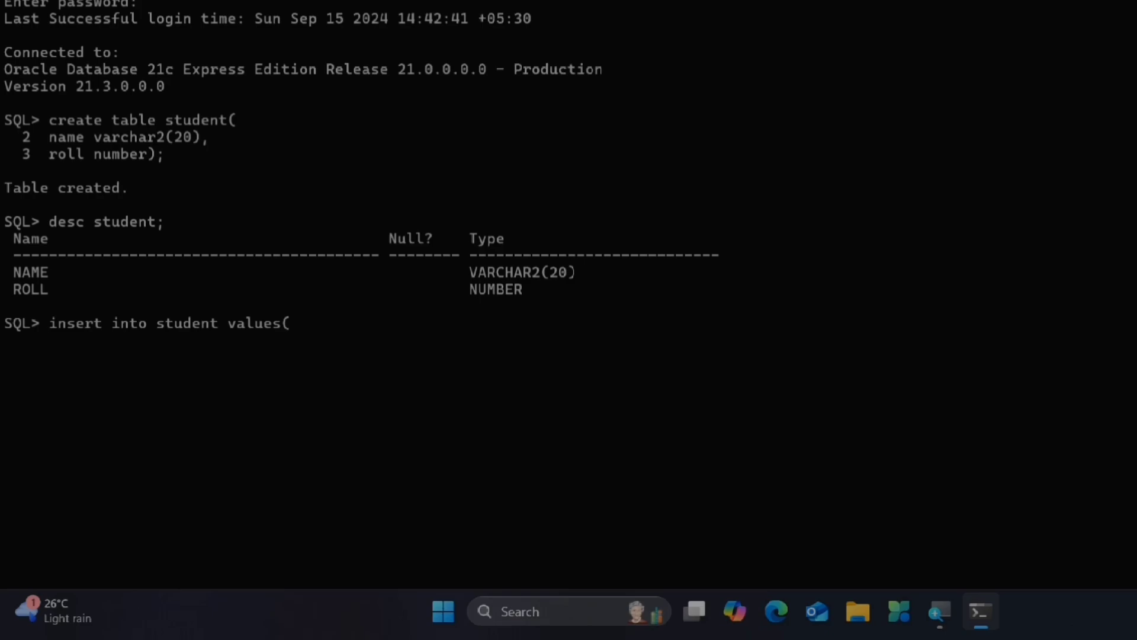
text(')
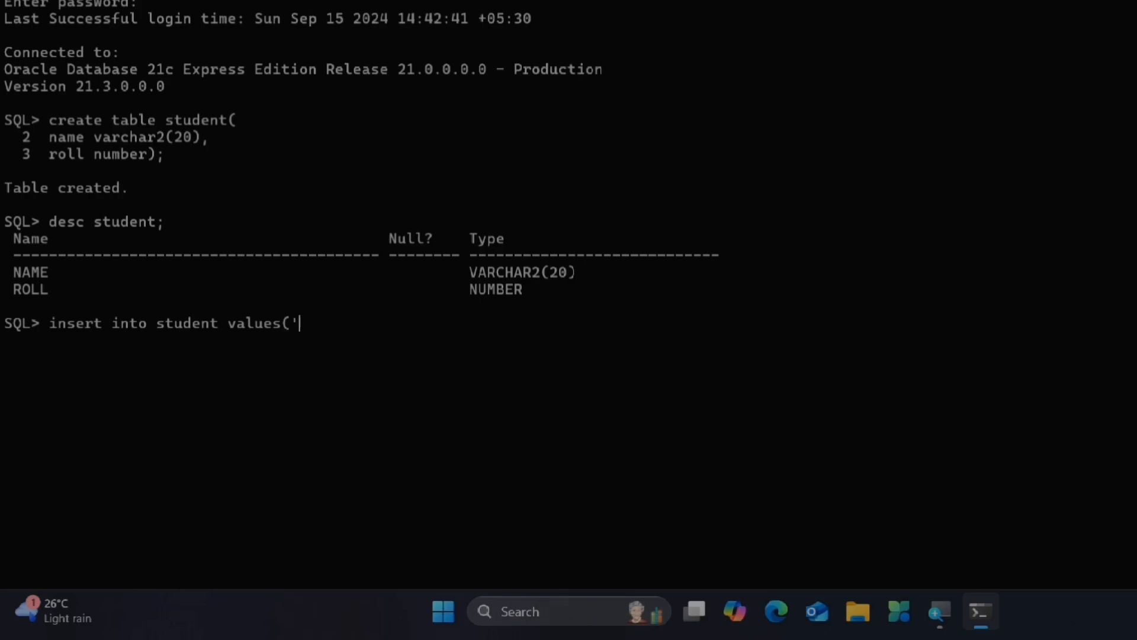
text(John',)
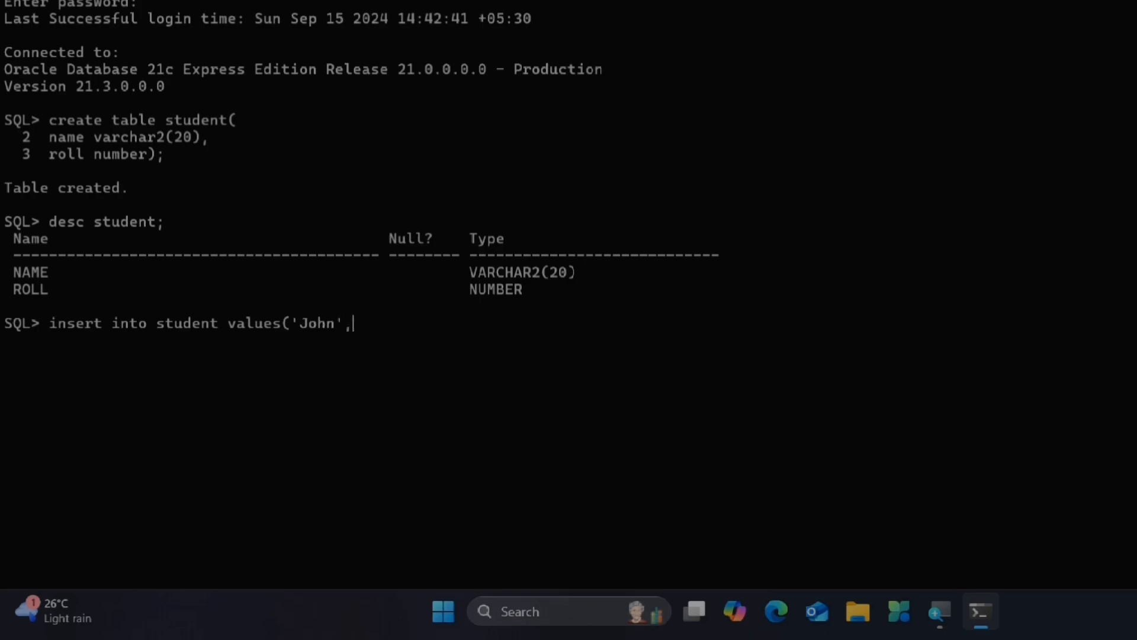
text(10);)
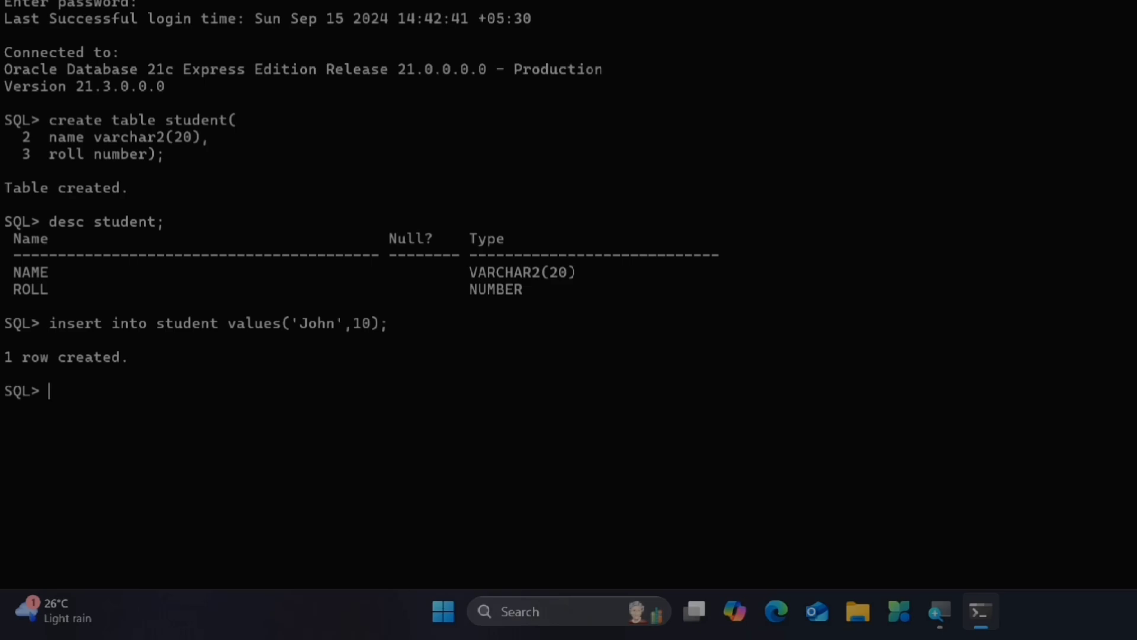
- Query all rows from student and commit the insert
text(select)
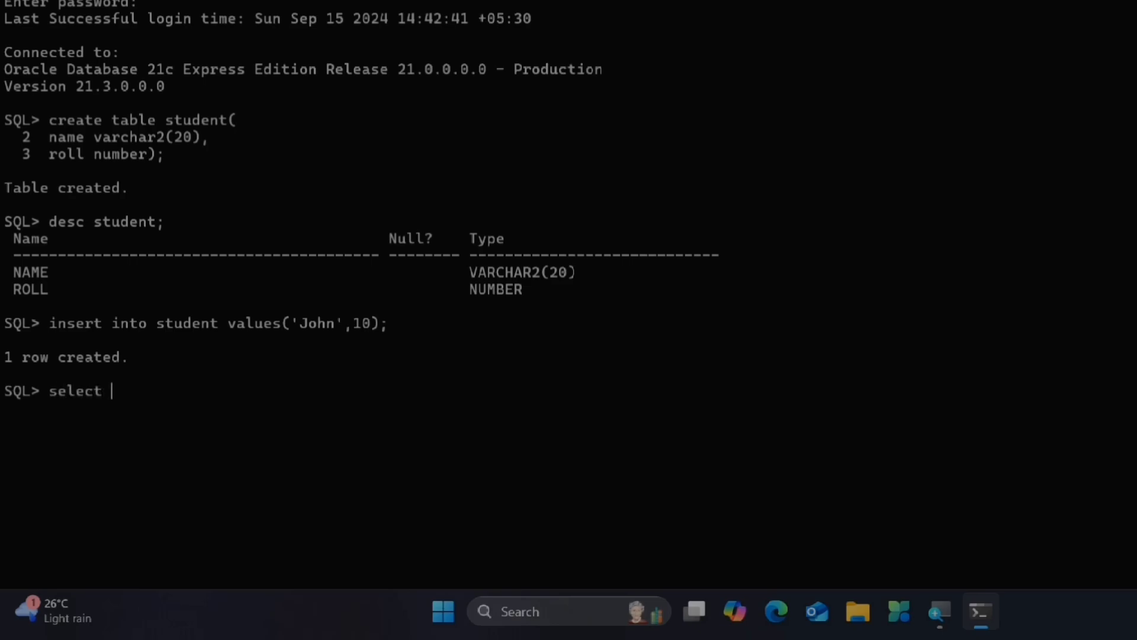
text(* fro)
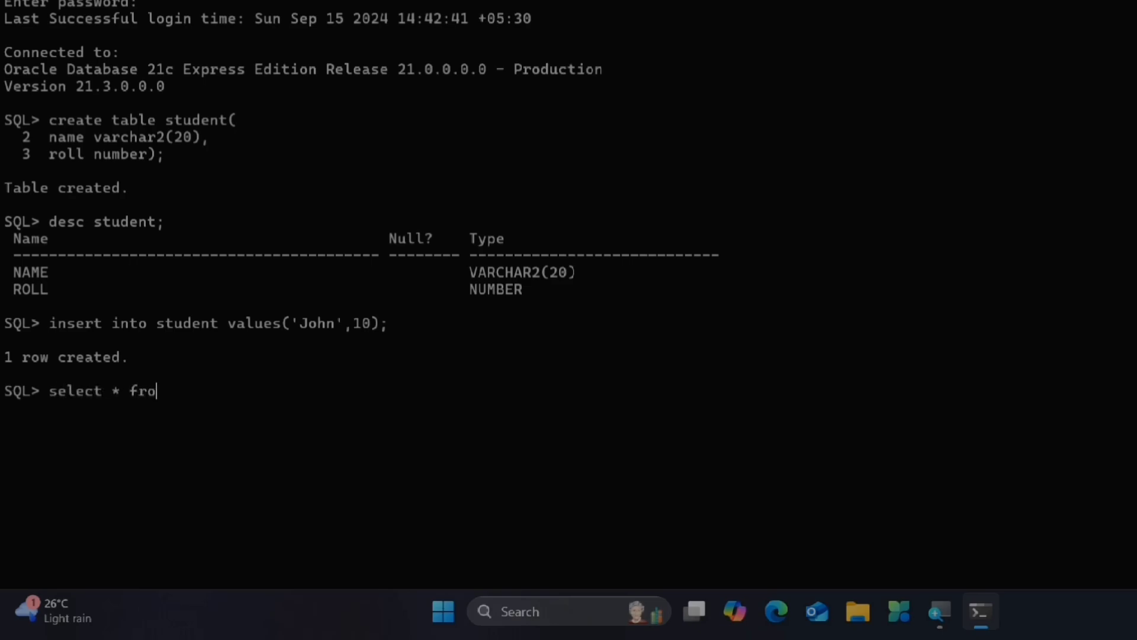
text(m student;)
text(co)
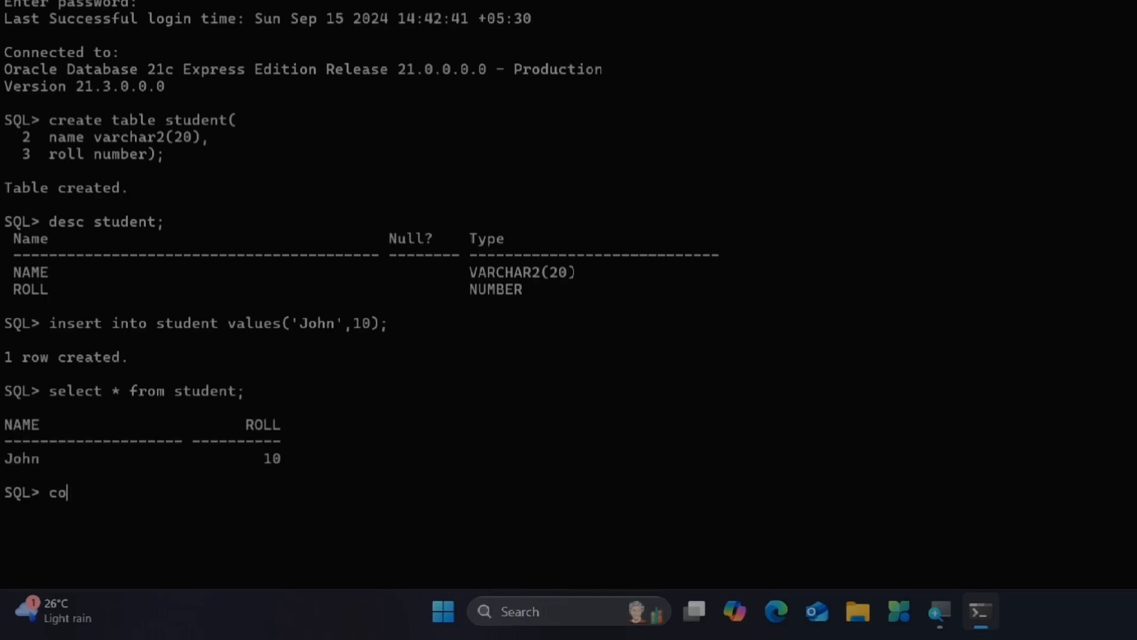
text(mmit)
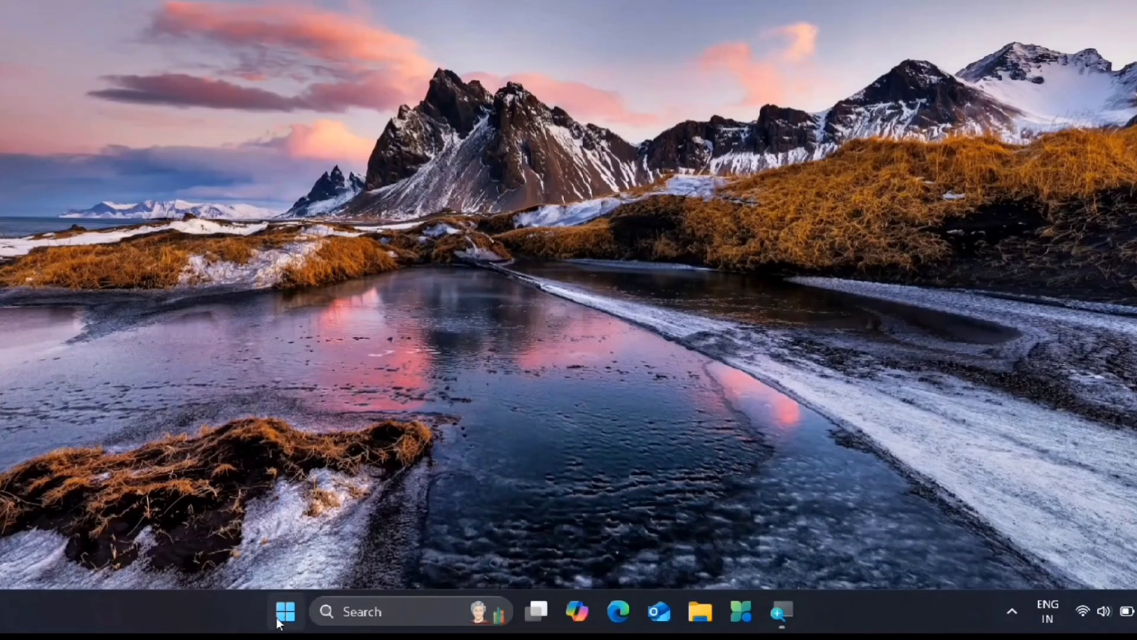
- Search the Start menu for 'services'
text(services)
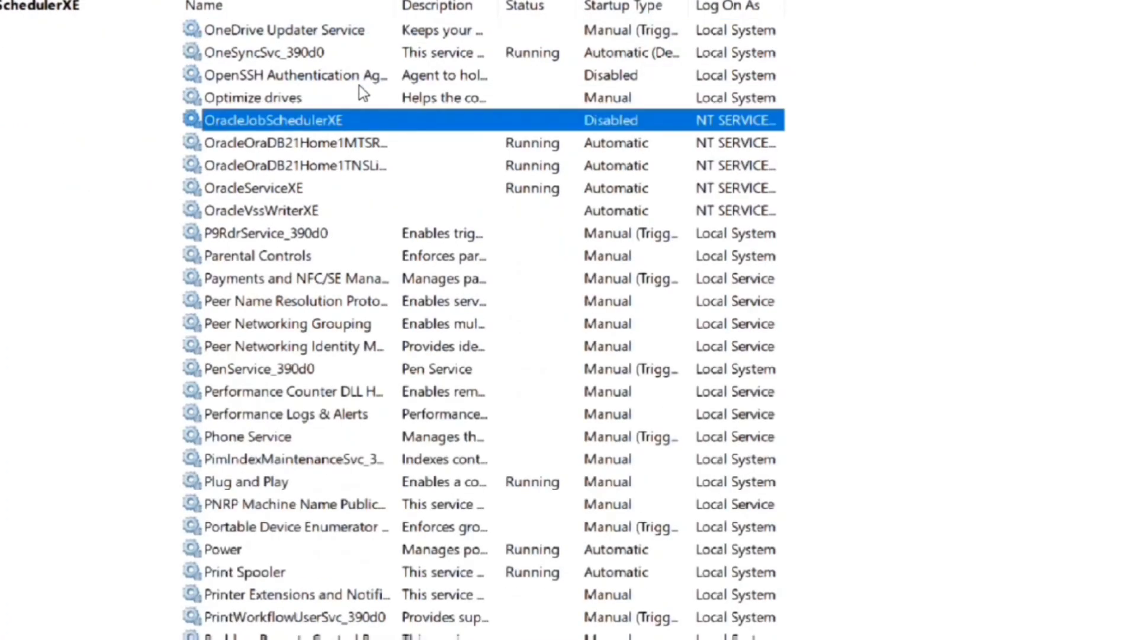
mouse_move(330, 143)
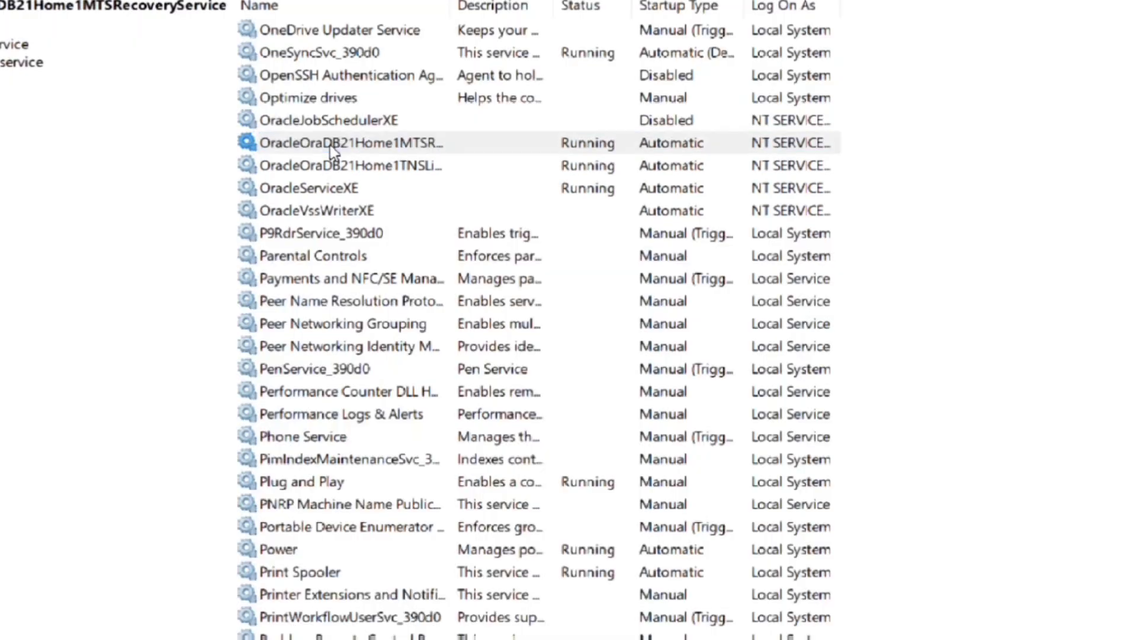
- Set MTSRecoveryService, TNSListener and OracleServiceXE to Manual startup and stop each
click(745, 337)
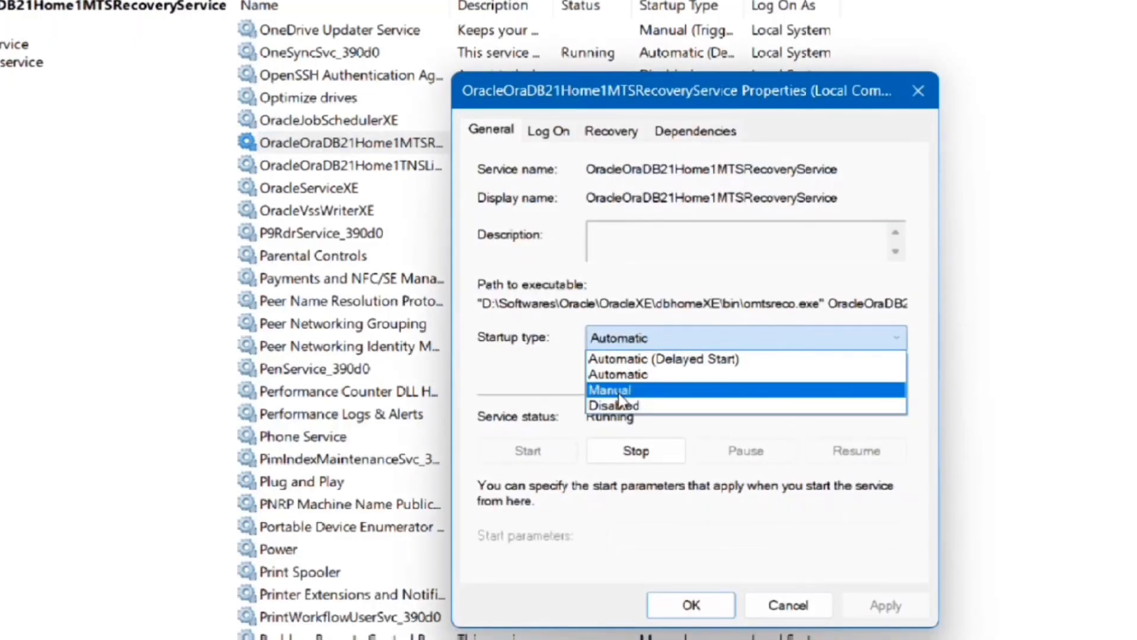
click(634, 450)
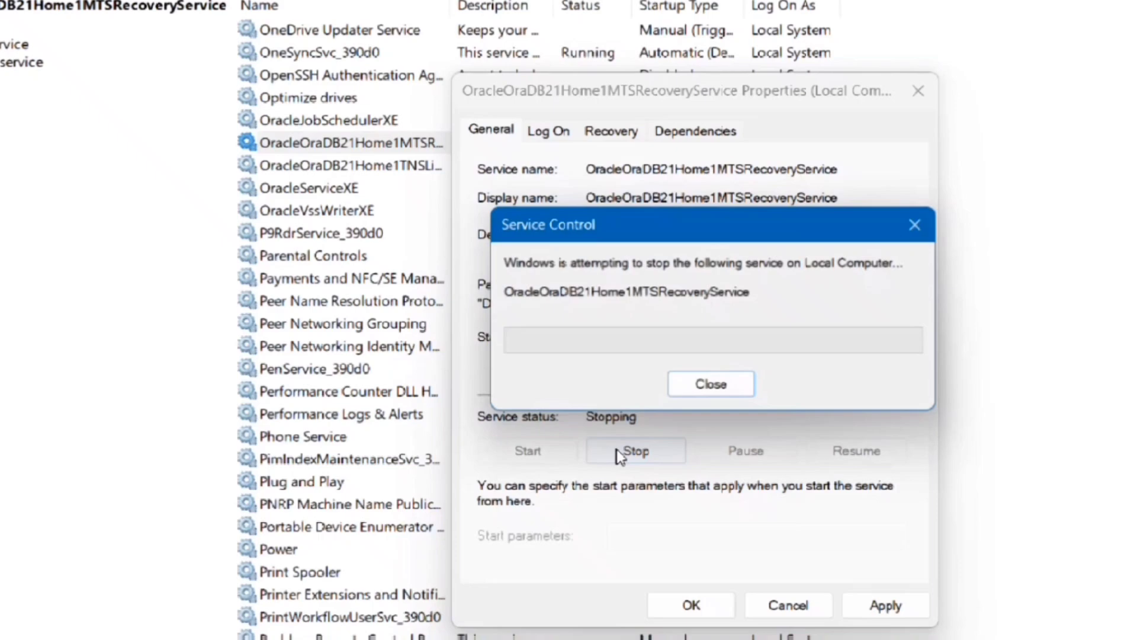
click(710, 383)
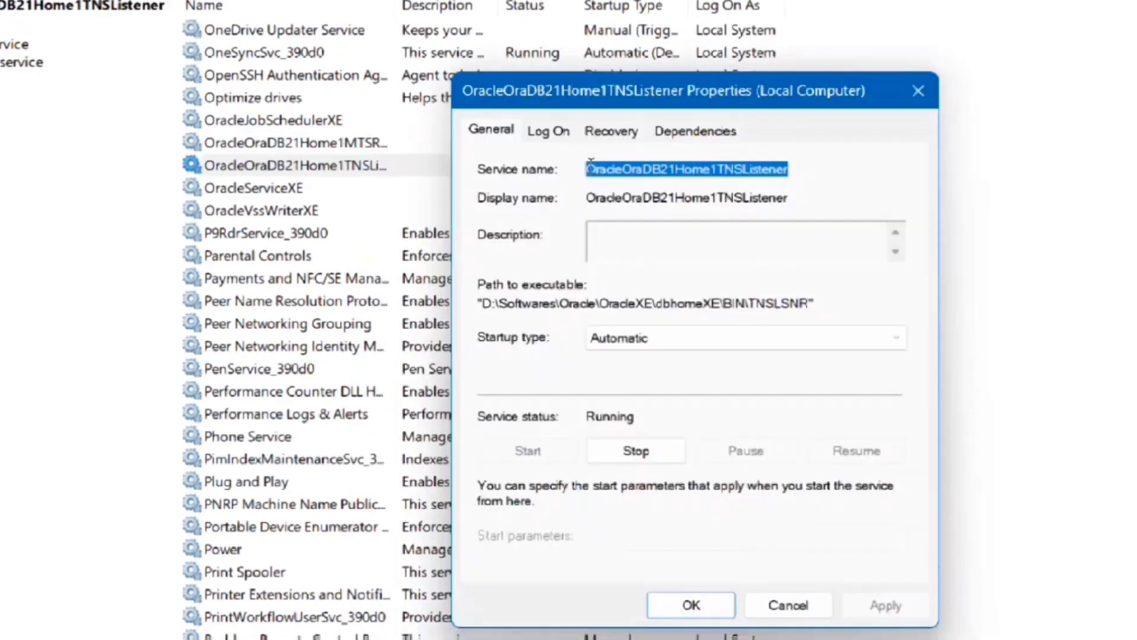
click(744, 337)
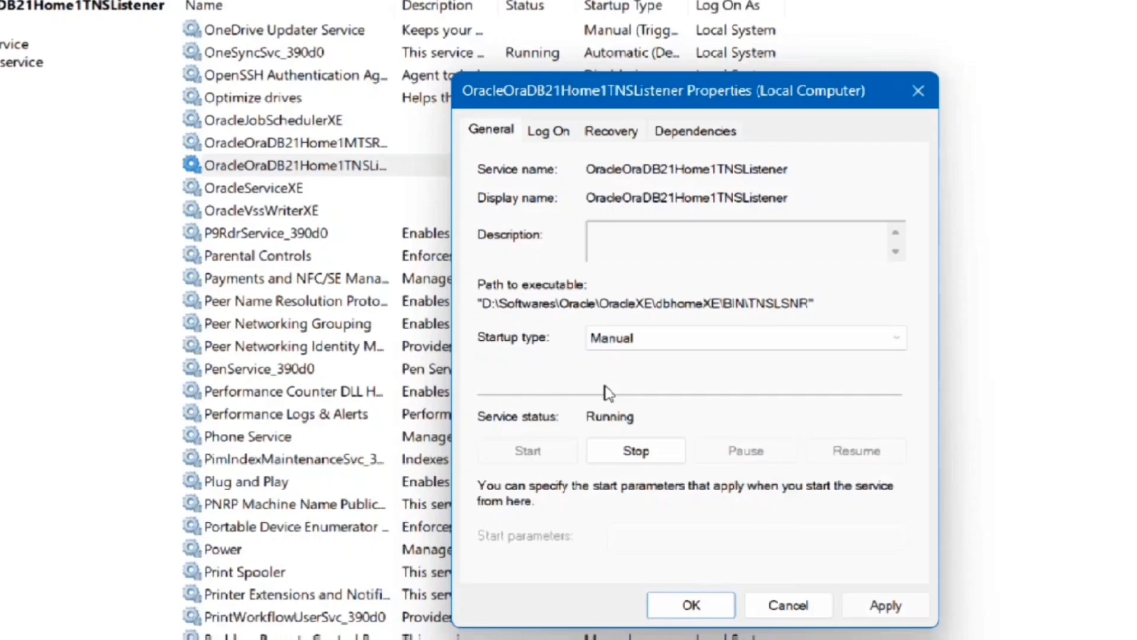
click(635, 450)
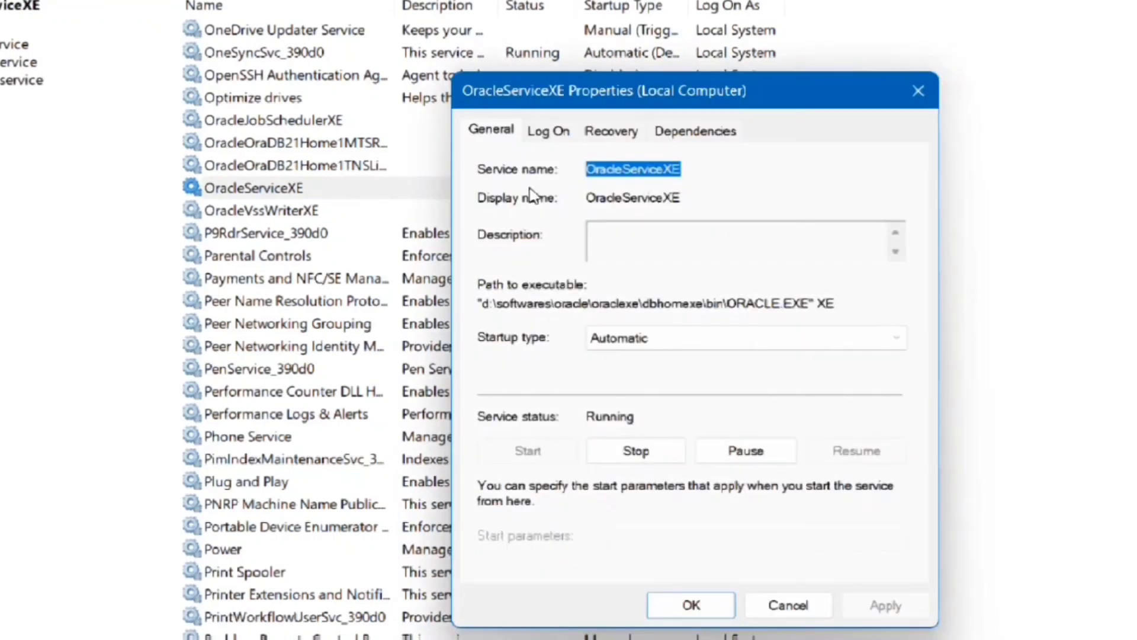
click(635, 450)
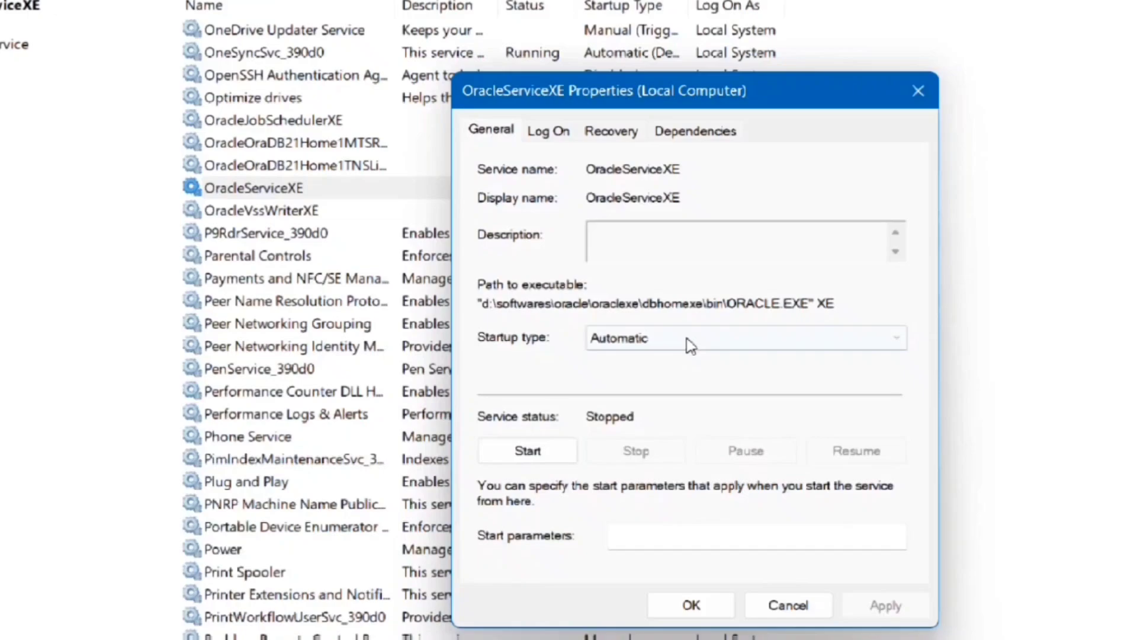
click(689, 605)
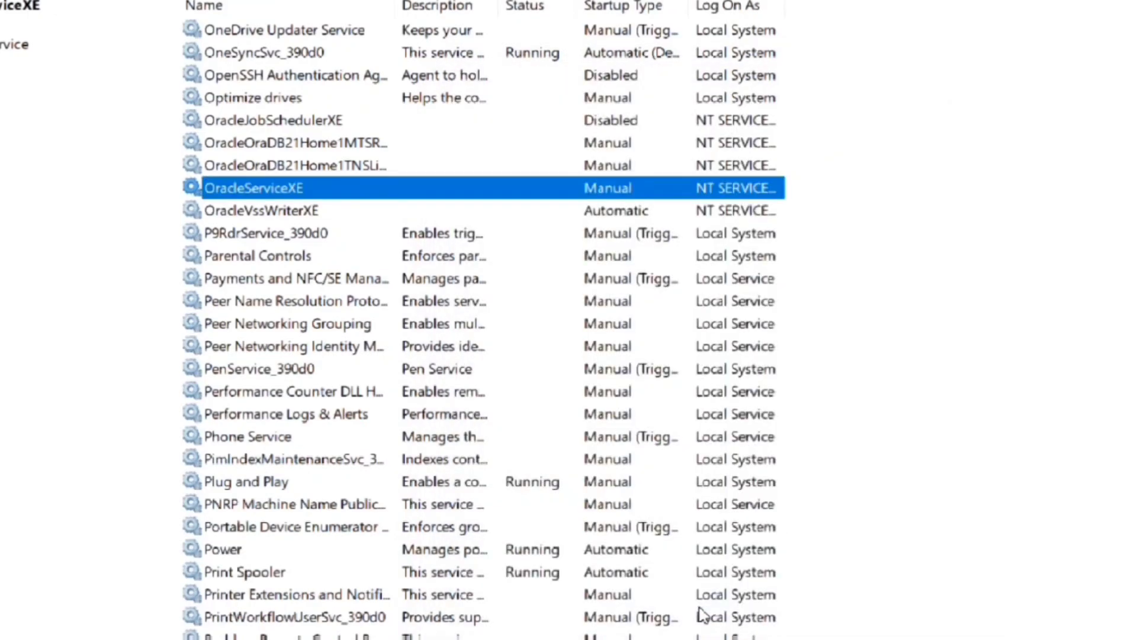
mouse_move(649, 252)
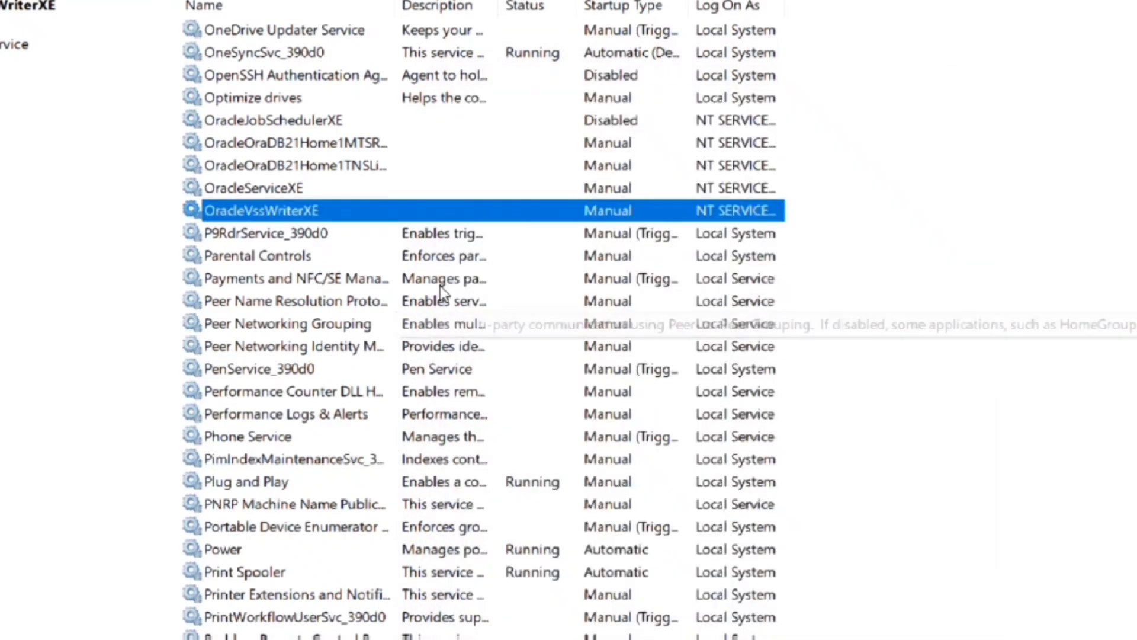
- Check OracleJobSchedulerXE's properties and close them, leaving it Disabled
double_click(261, 120)
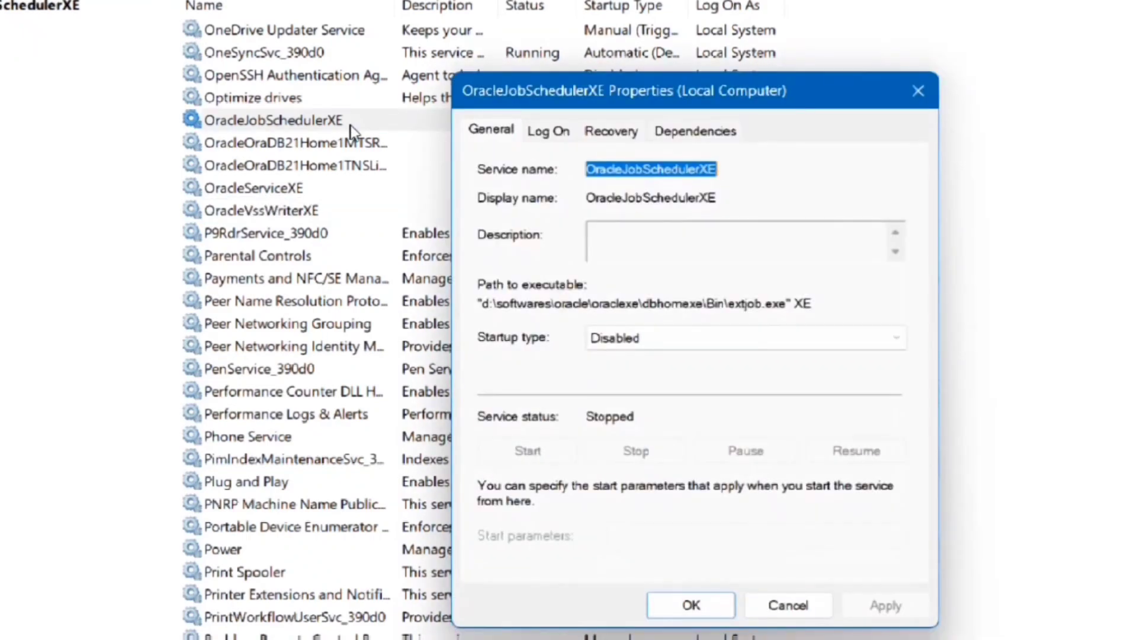
click(688, 605)
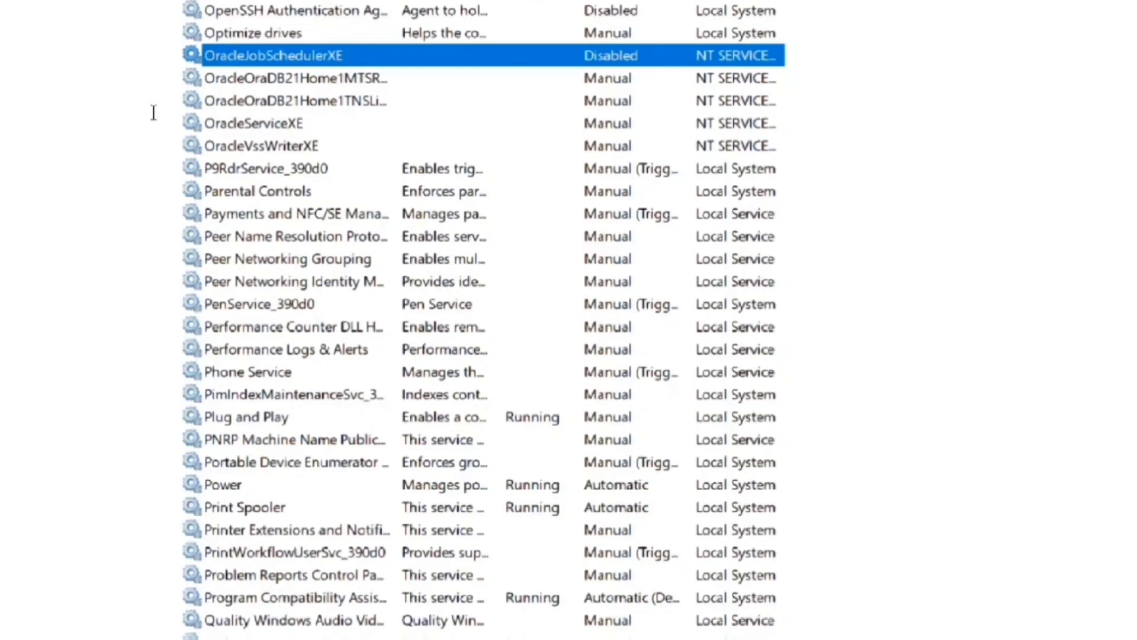